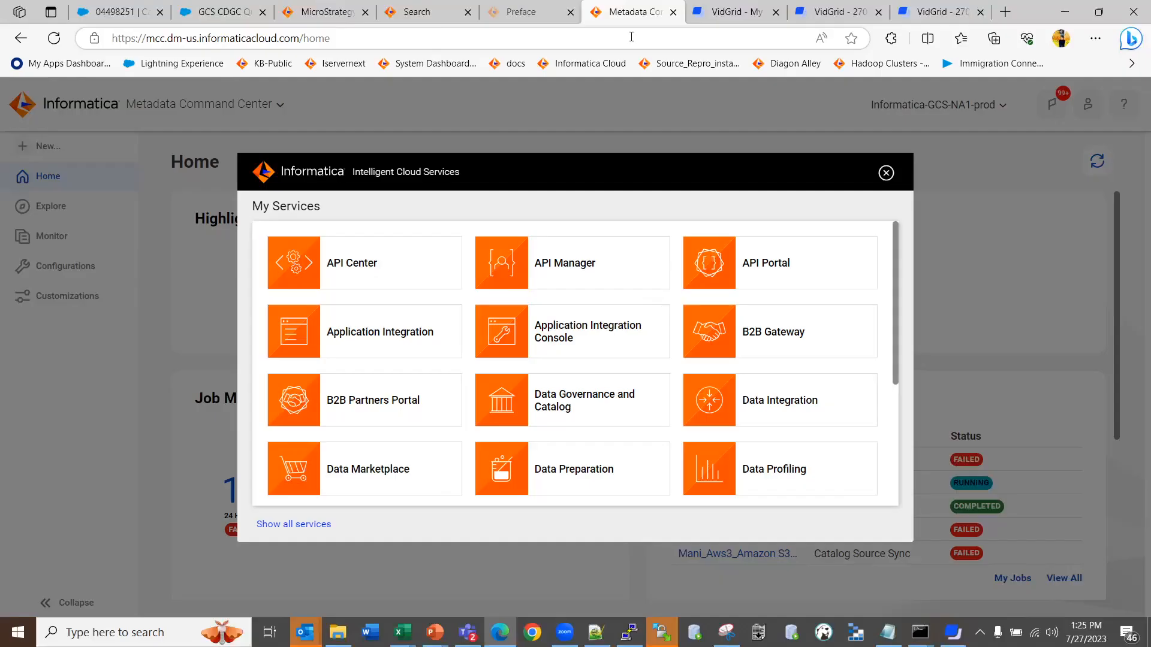
mouse_move(526, 294)
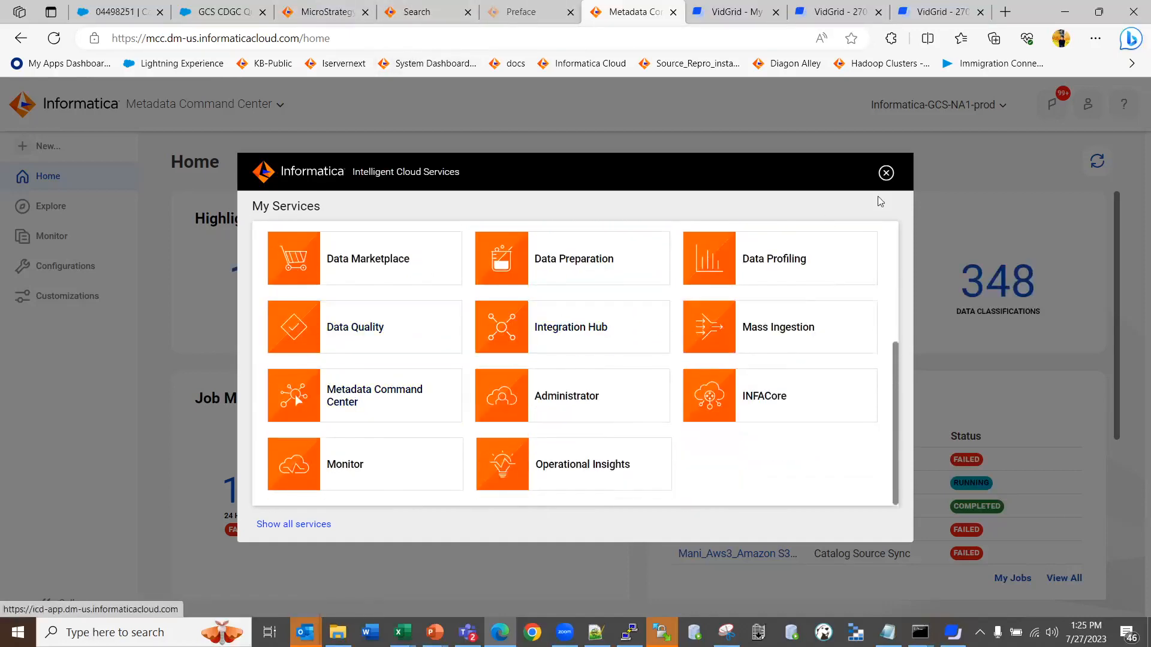
- Close the My Services overview and go to the Customizations page listing the metadata models
click(884, 173)
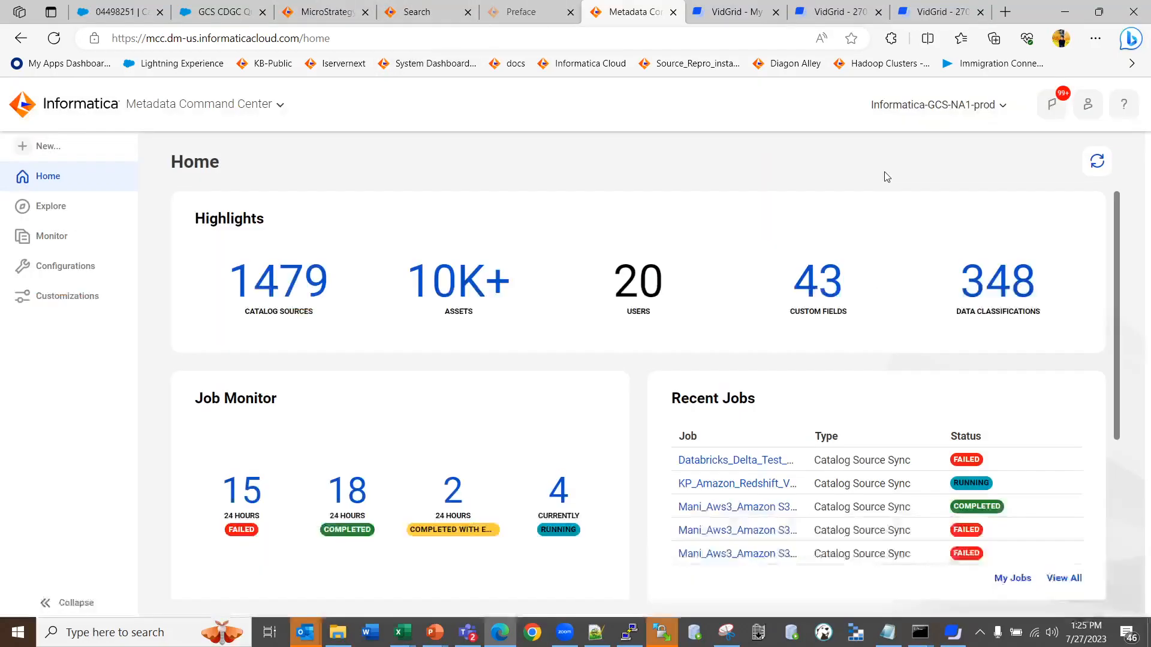
click(67, 296)
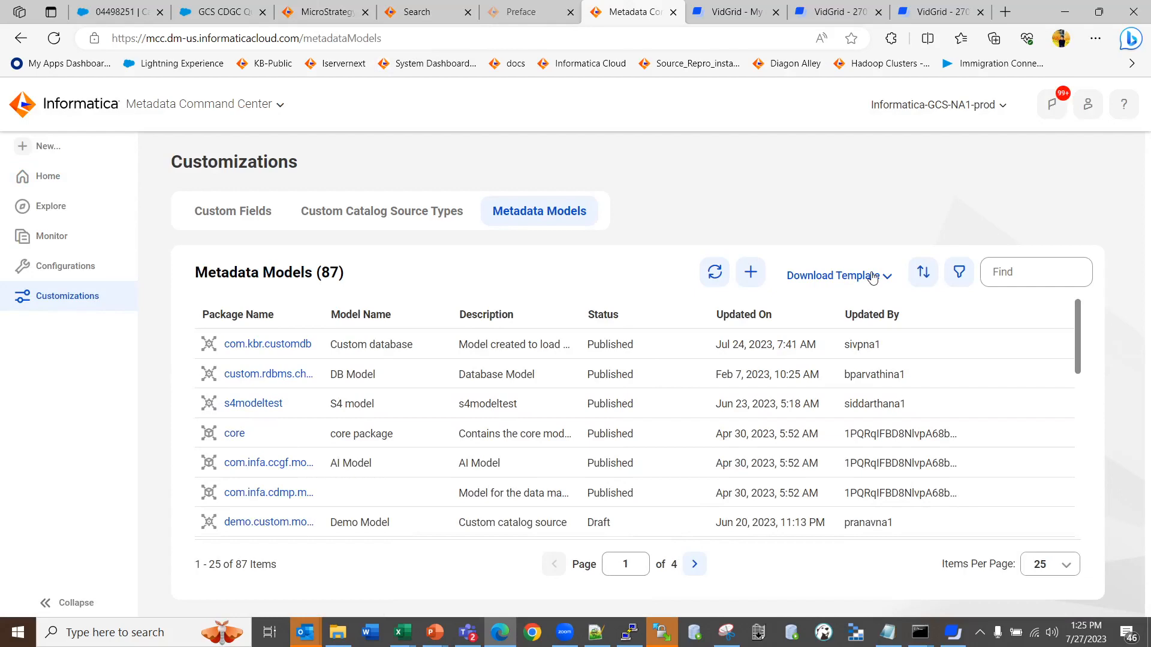
- Reload sample (6).json in Notepad++ and review its packageName, classes, attributes and associations
click(993, 38)
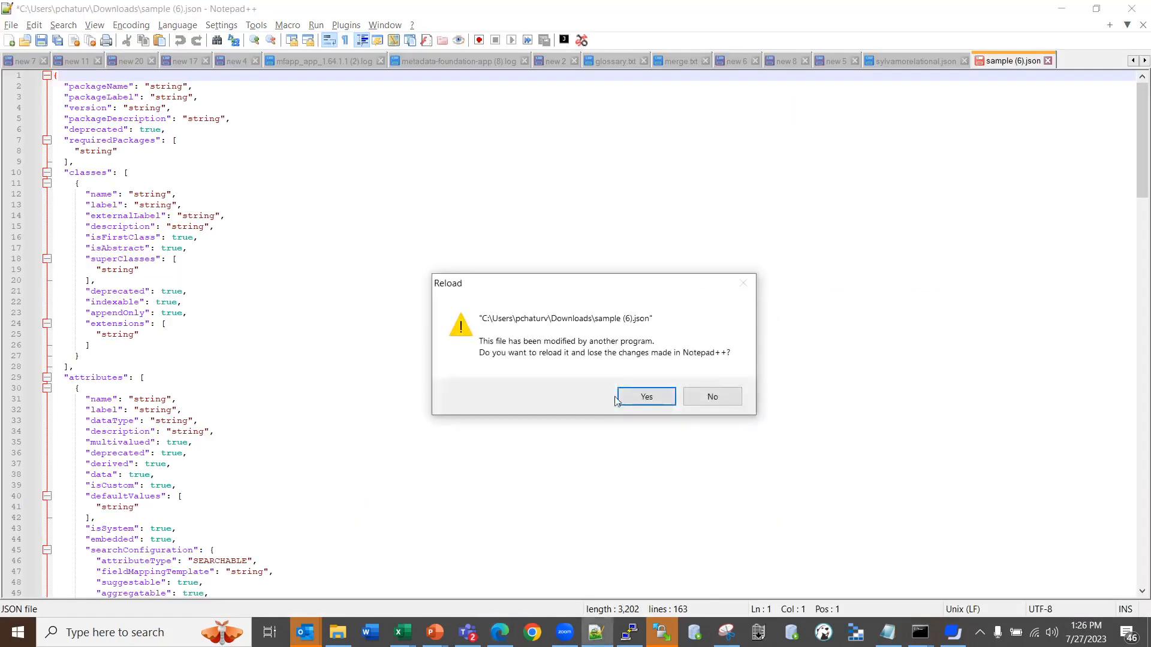
click(645, 396)
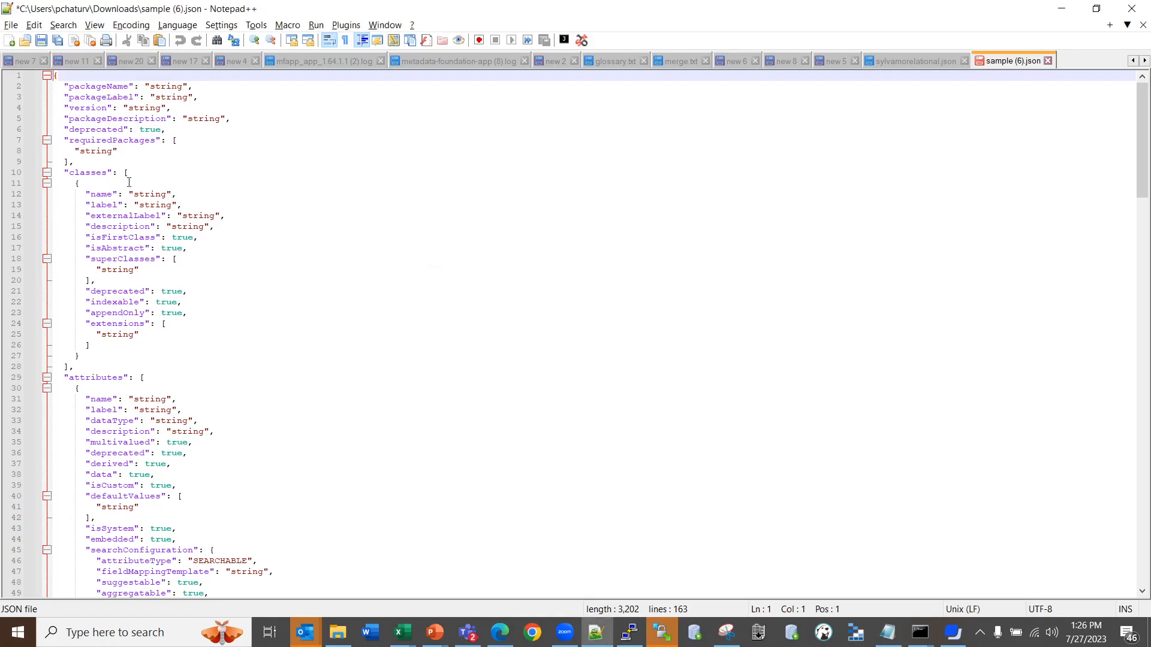
scroll(down, 3)
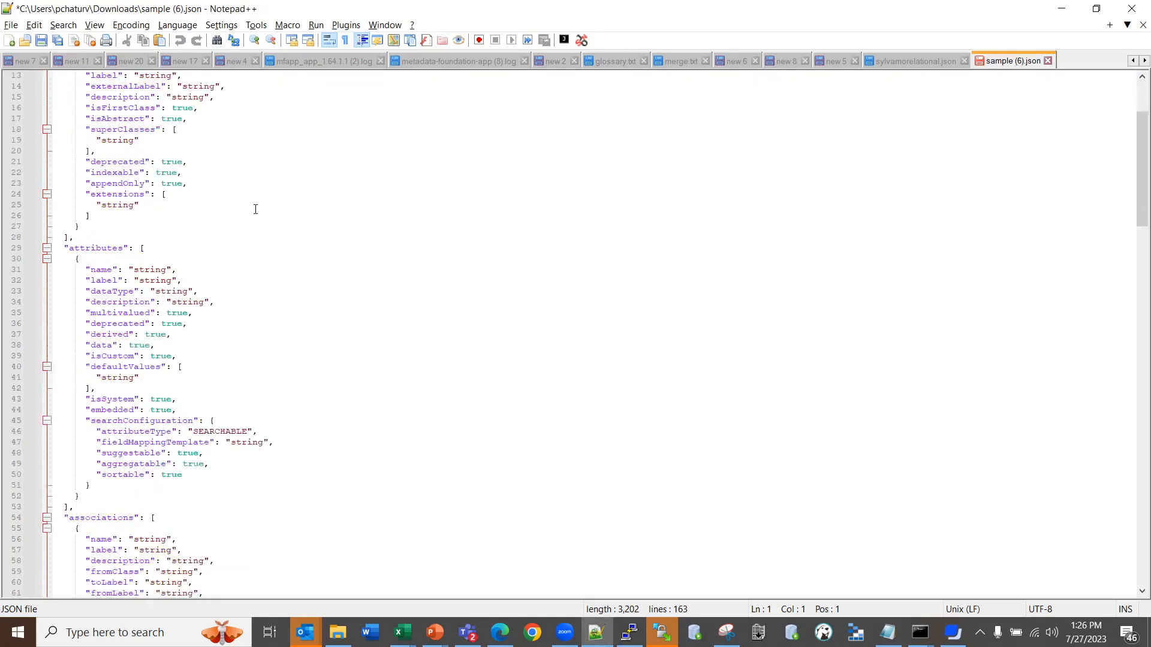
scroll(down, 3)
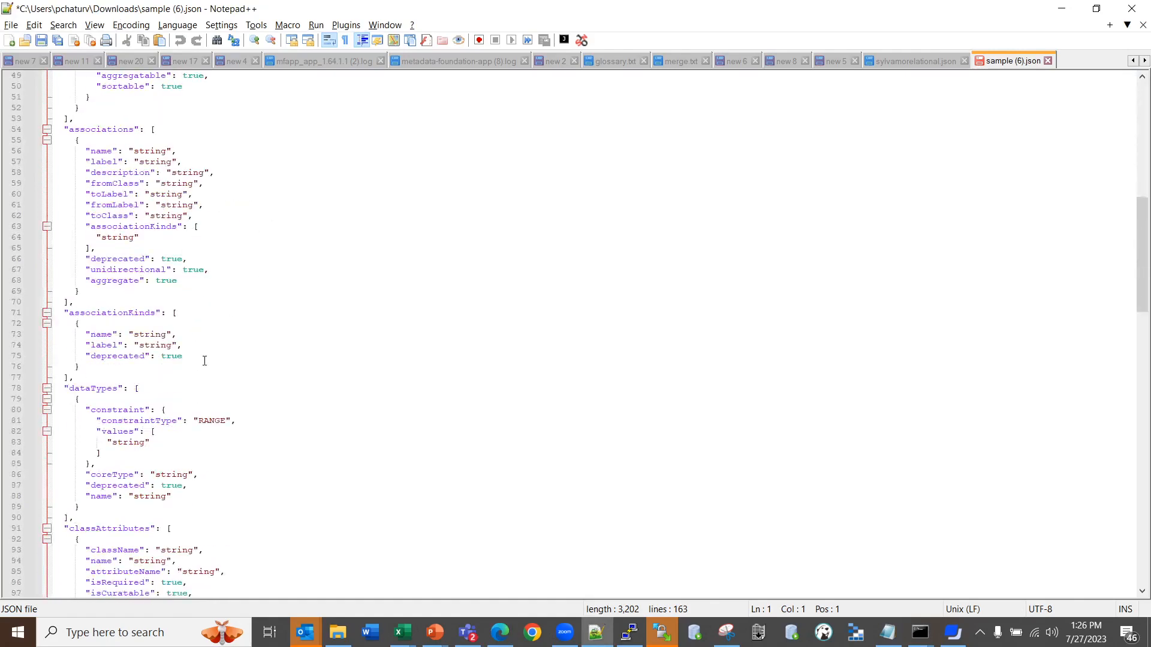
scroll(down, 3)
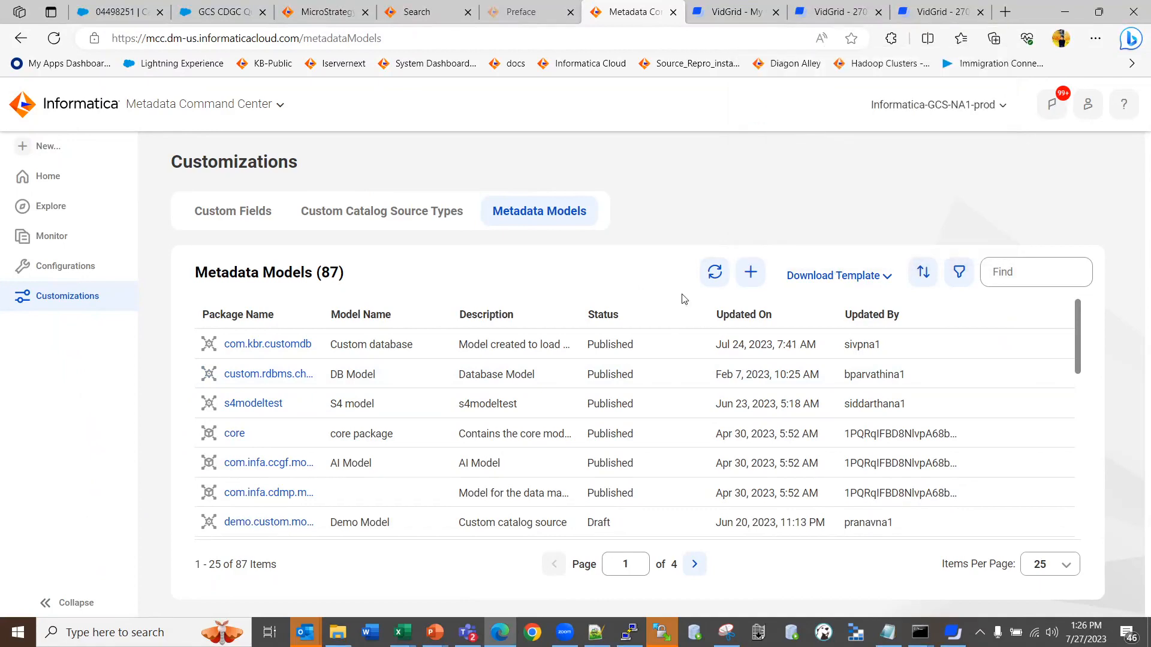
click(750, 273)
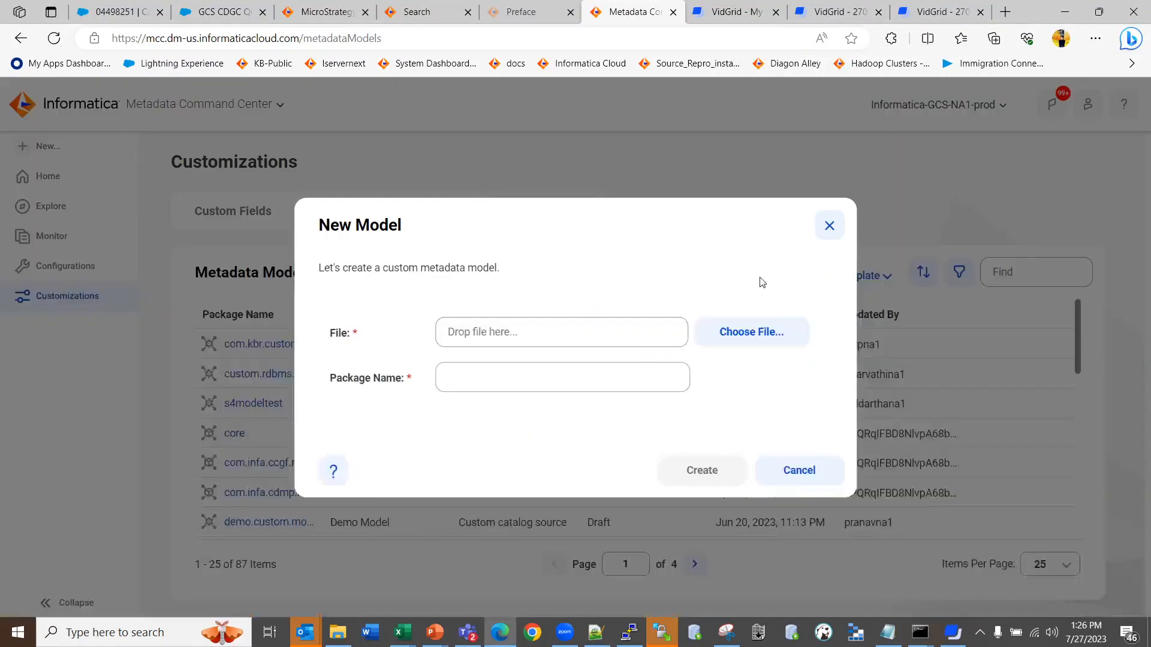
click(829, 225)
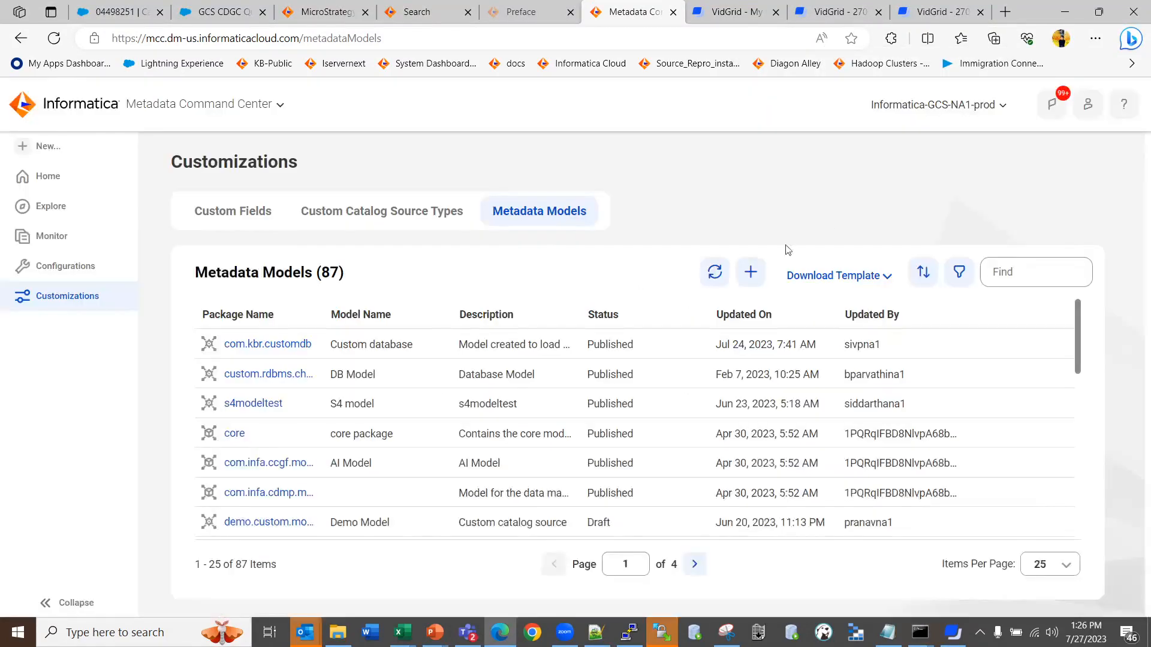
mouse_move(346, 328)
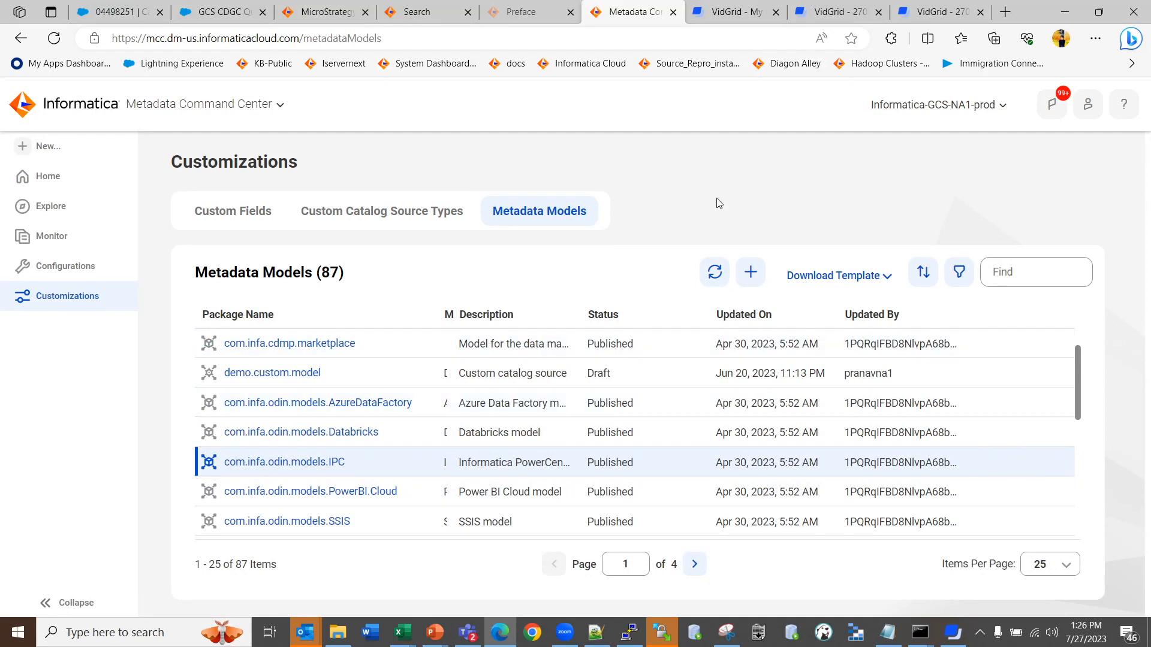
mouse_move(767, 248)
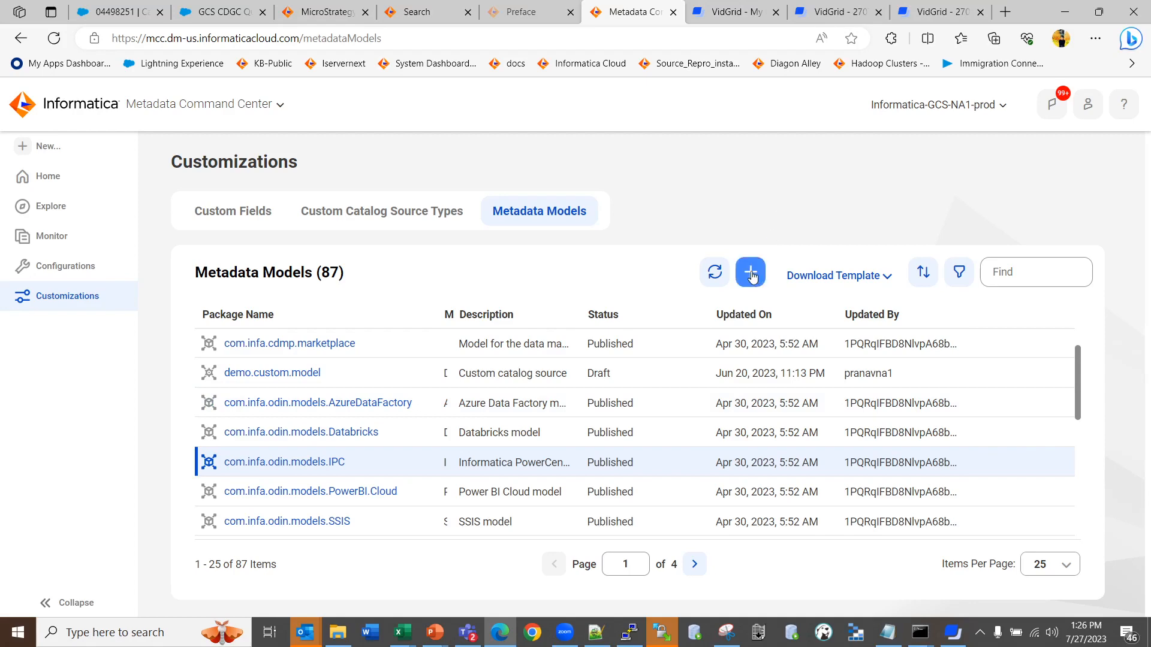
- Create a new metadata model named sylvamo.demo from the sylvamorelational (1).json file
click(750, 272)
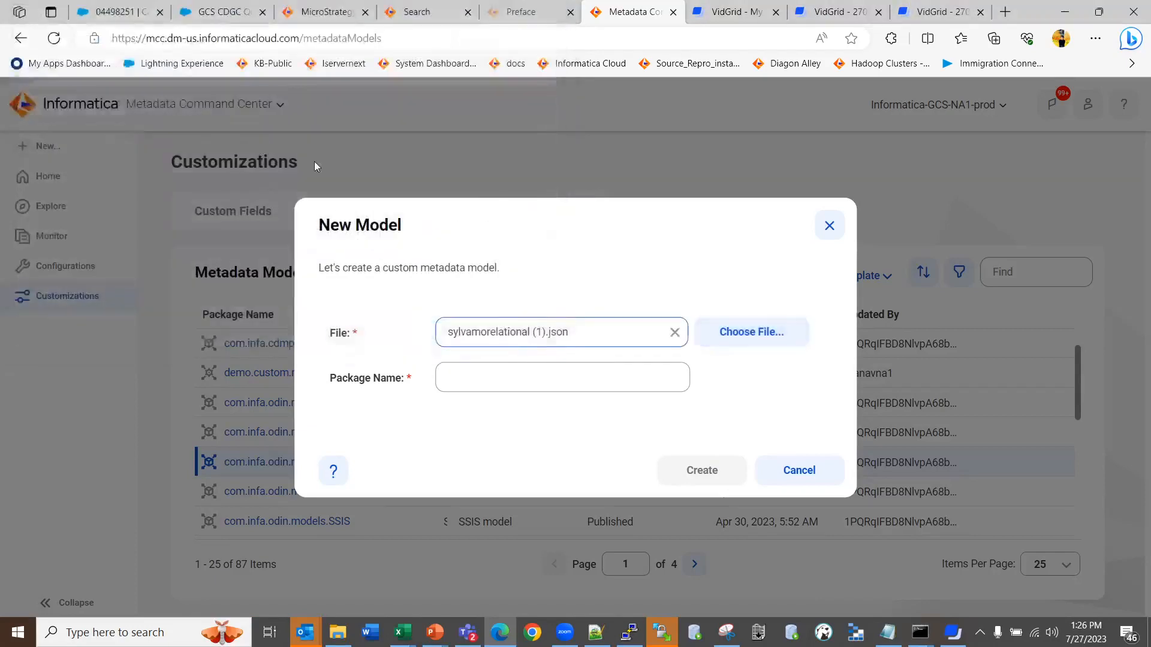
click(561, 378)
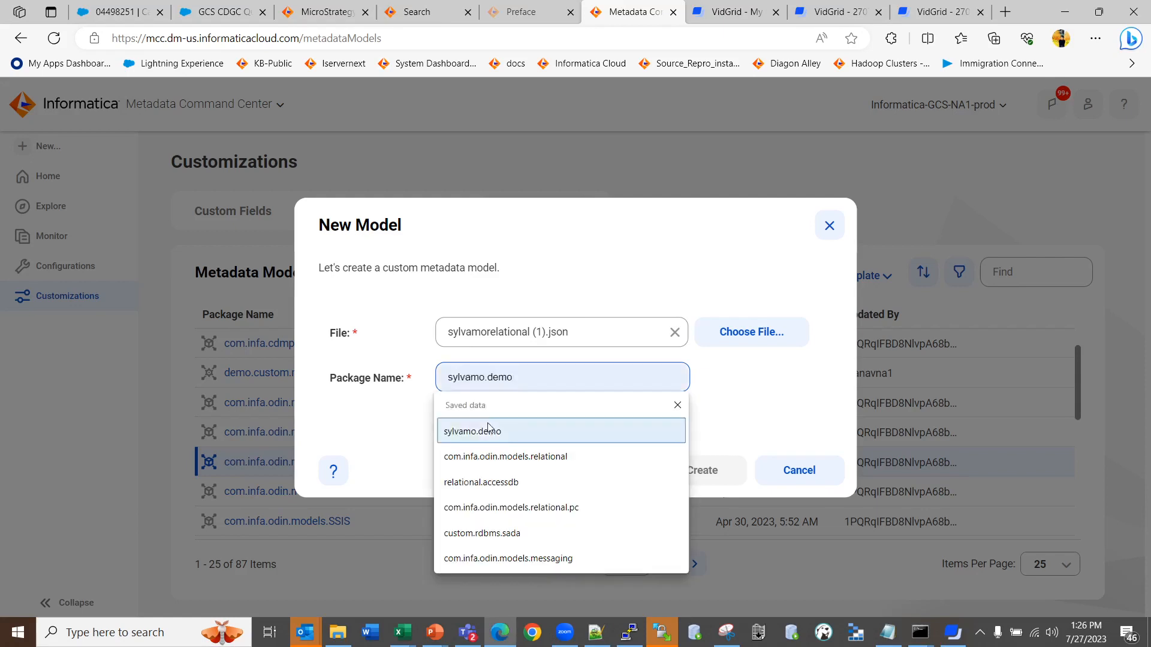
click(473, 431)
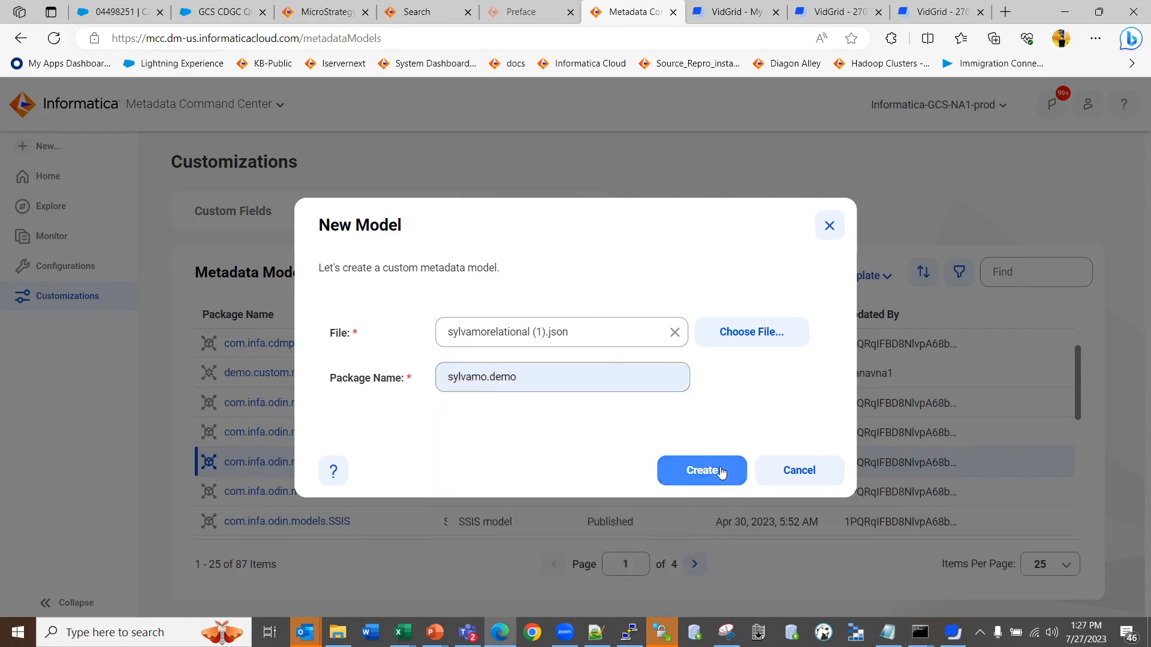
click(700, 470)
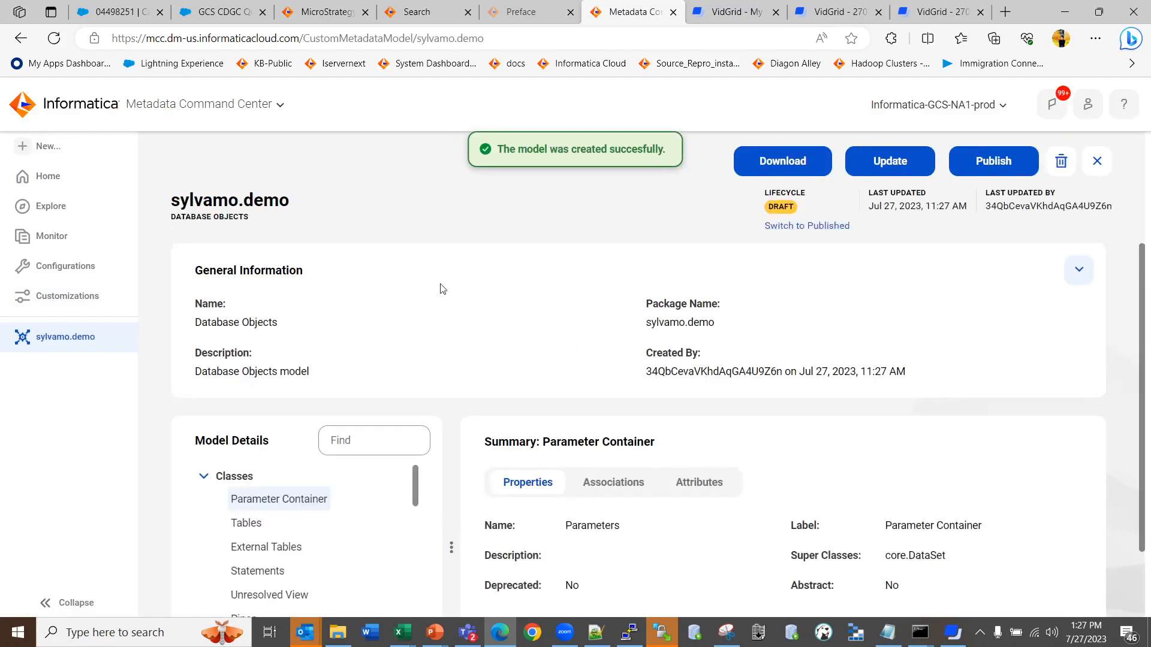
mouse_move(731, 278)
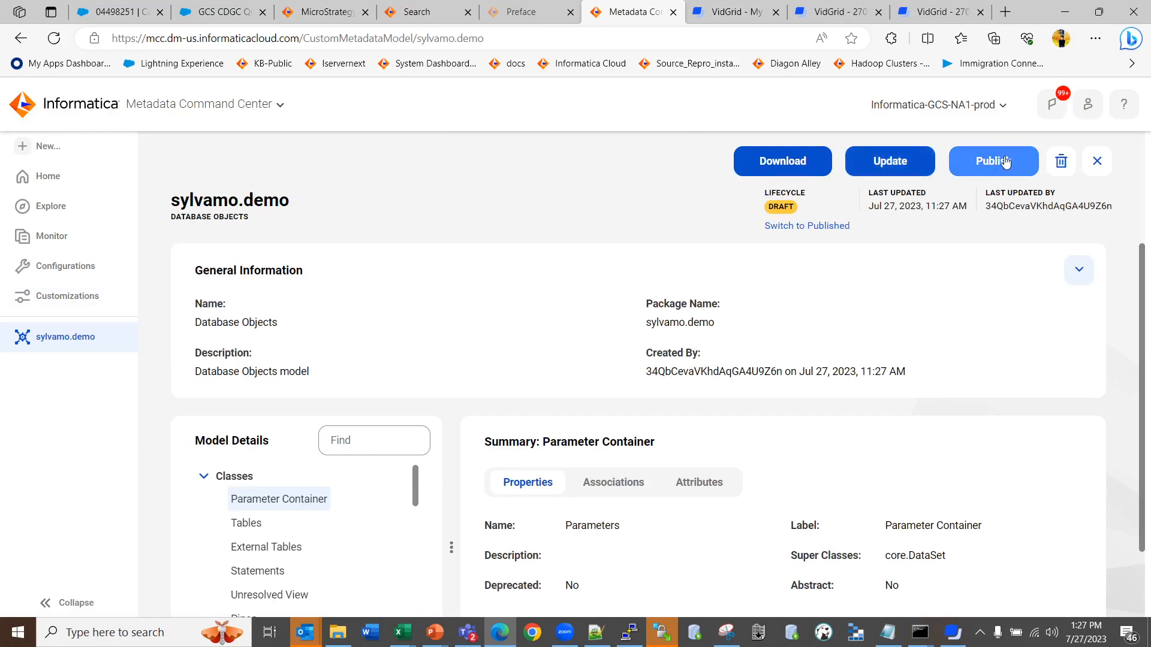
- Publish the sylvamo.demo metadata model
click(993, 161)
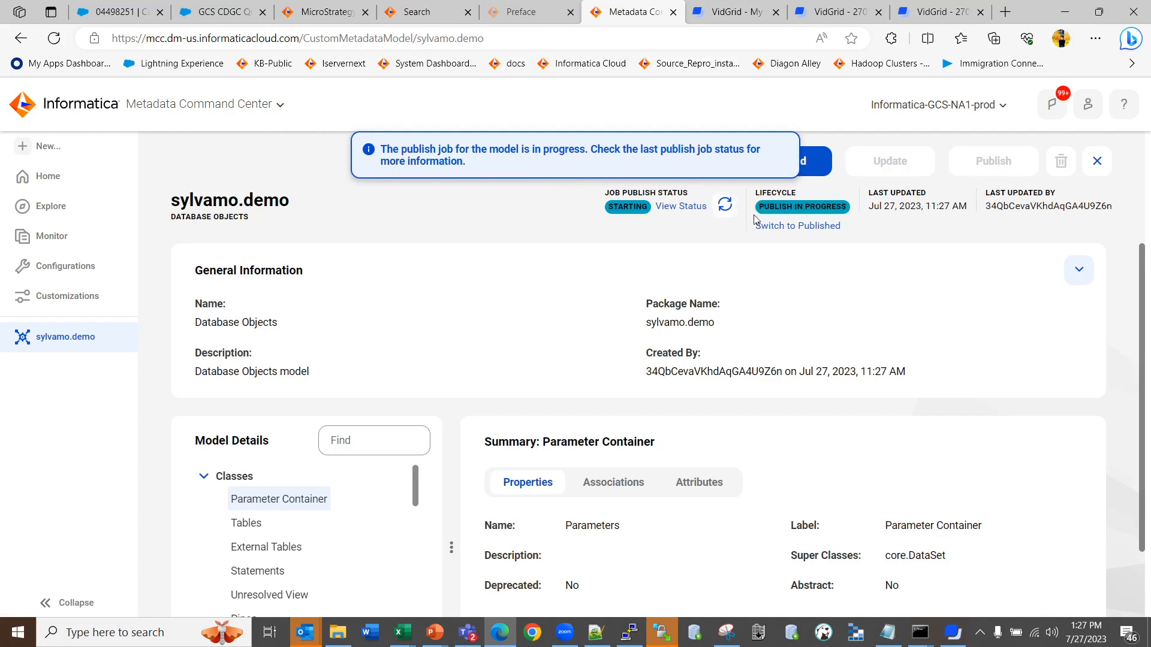
mouse_move(519, 379)
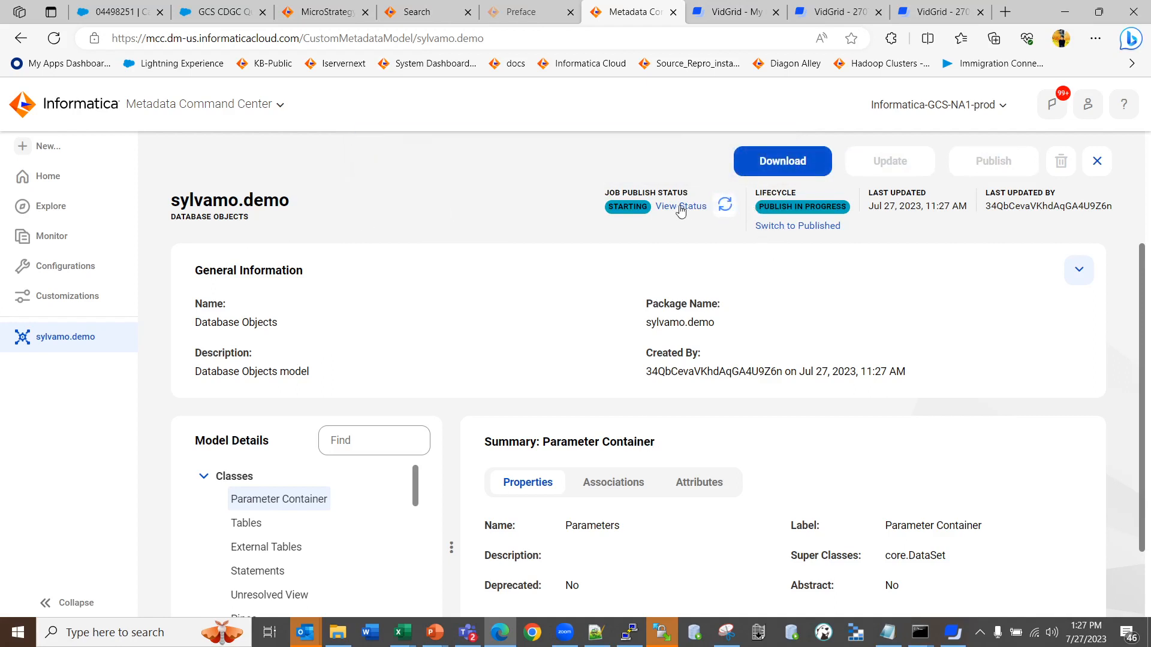
- Check the Model Publish job until both tasks complete, then return to the sylvamo.demo page
click(679, 207)
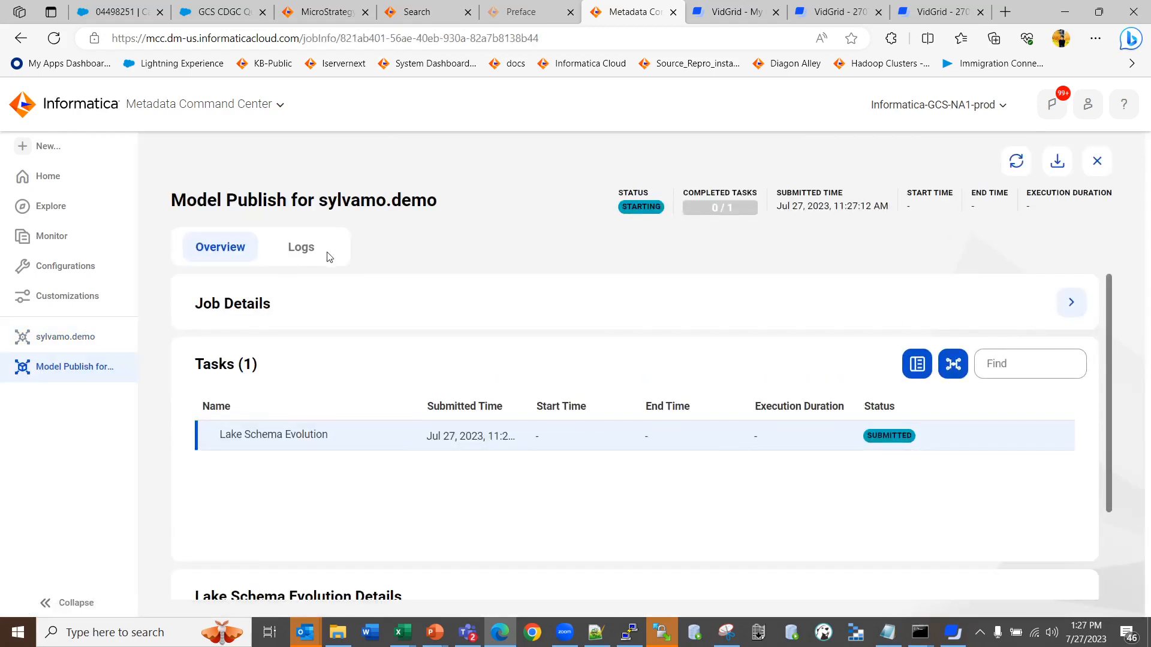
mouse_move(424, 520)
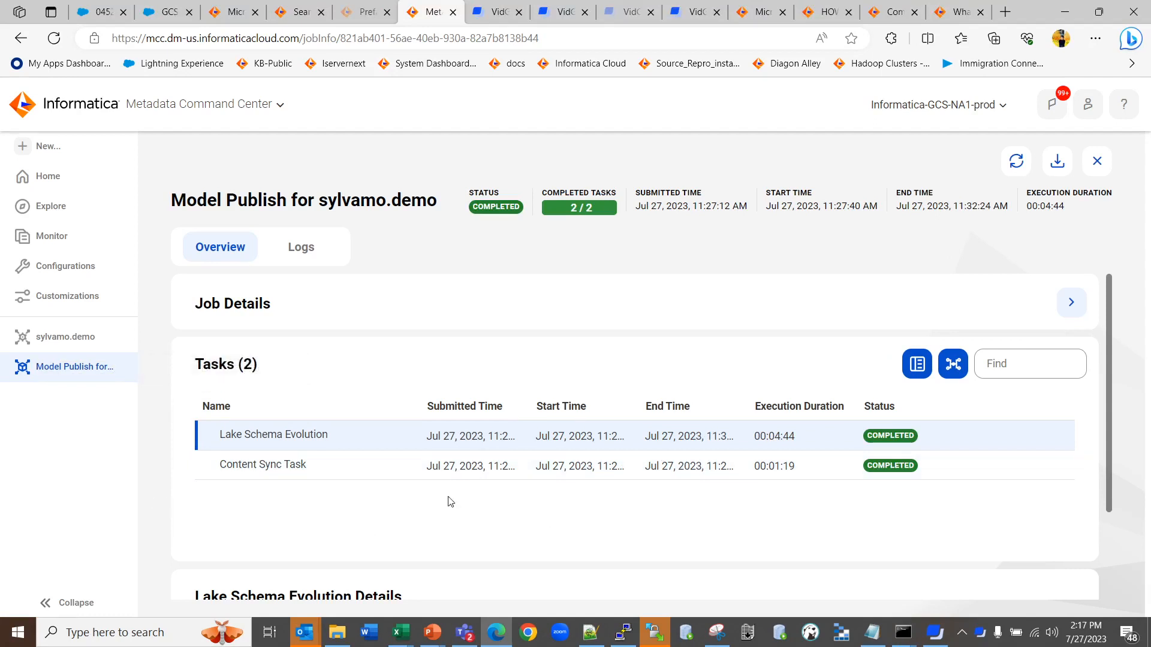
mouse_move(65, 296)
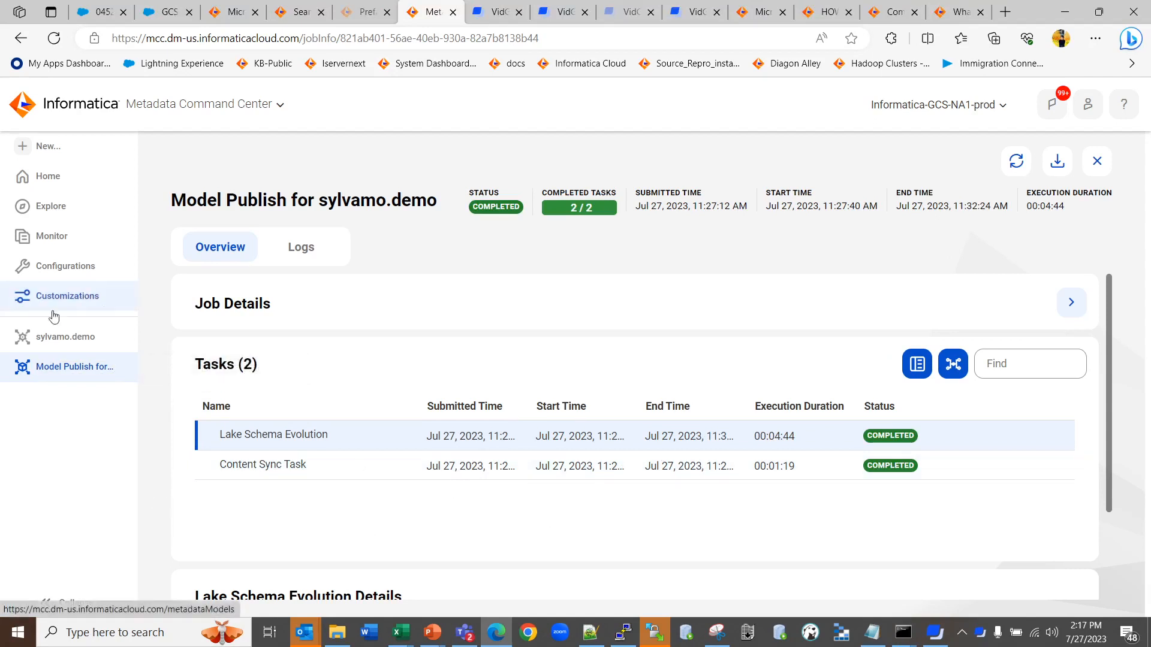
click(67, 335)
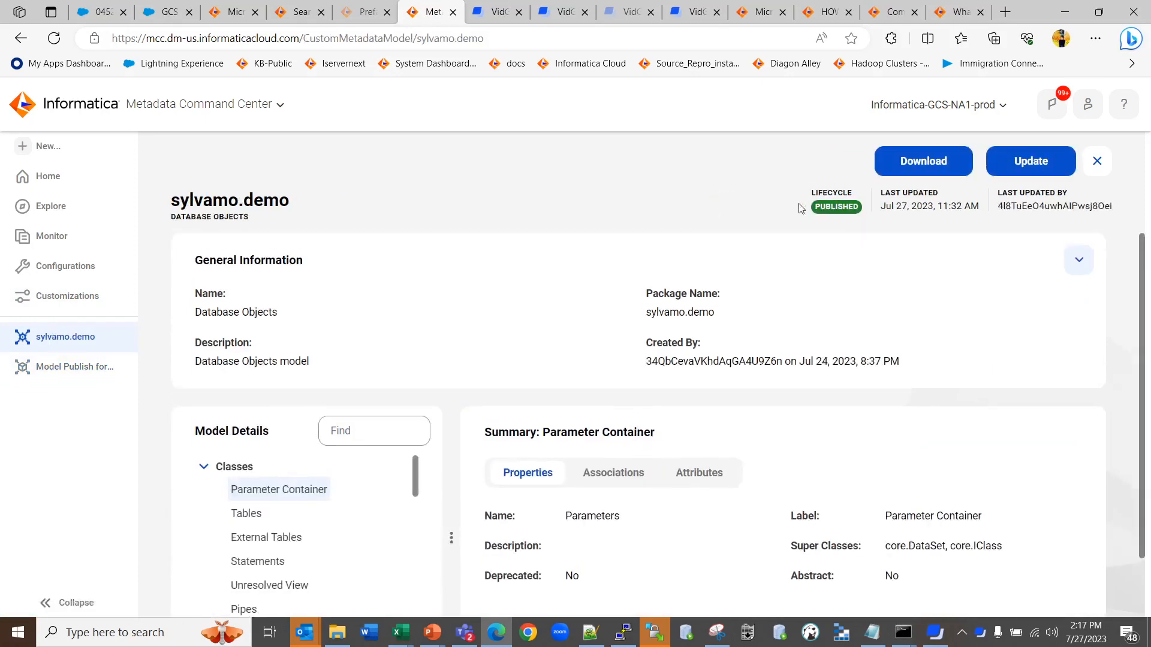
scroll(down, 3)
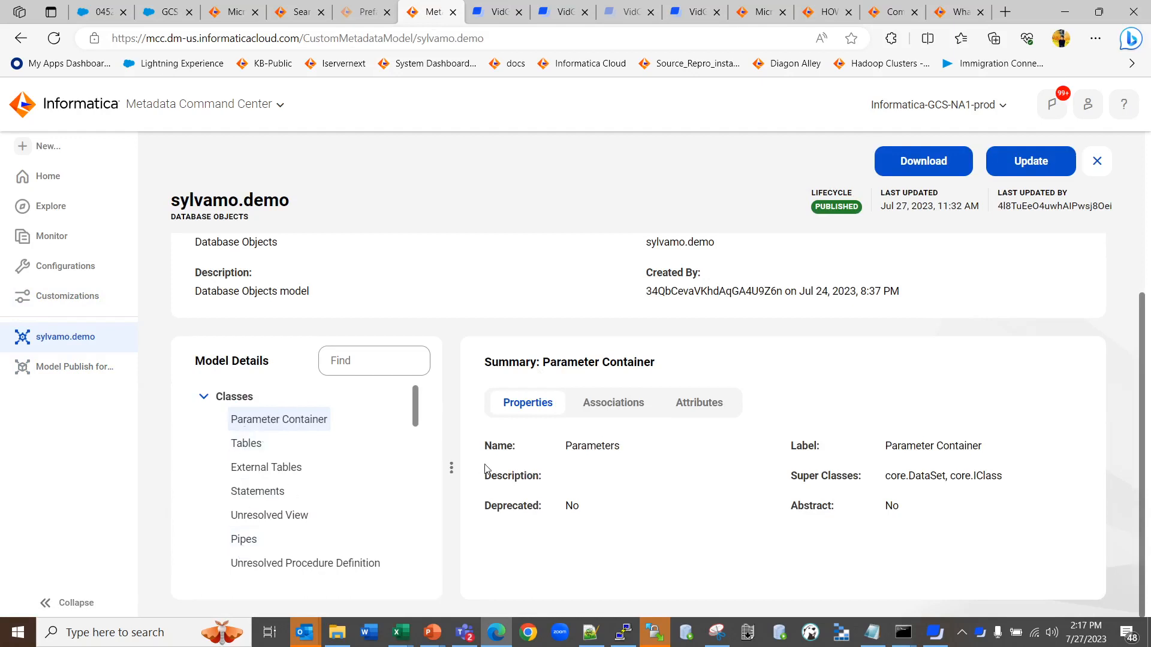
click(612, 402)
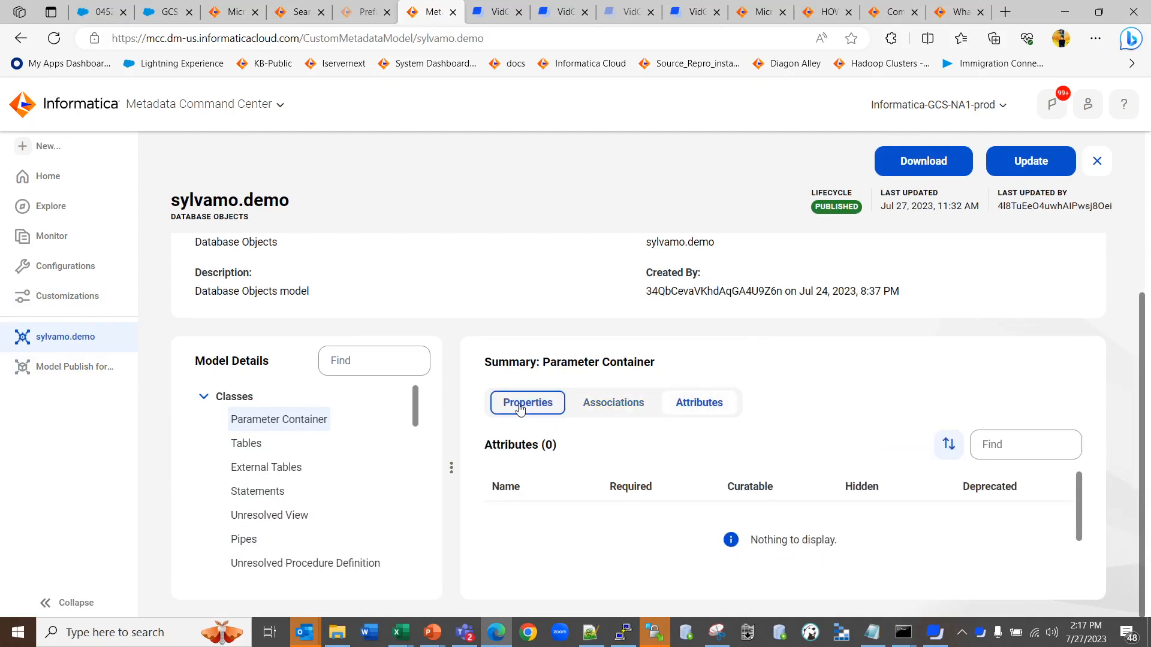
click(527, 403)
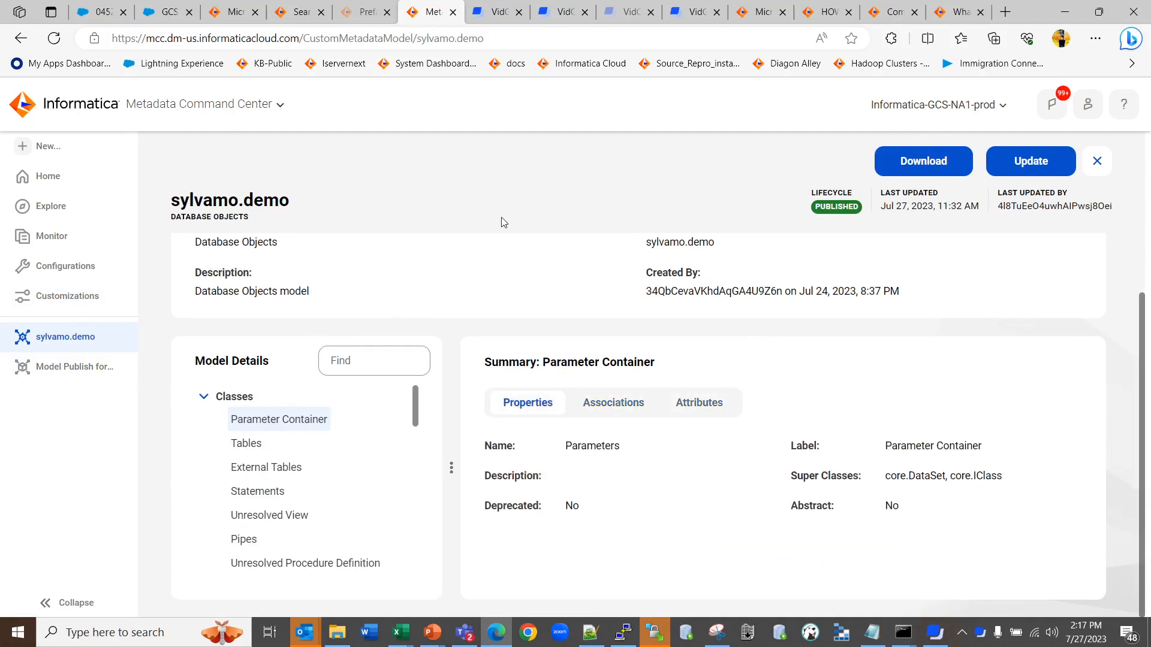
mouse_move(311, 252)
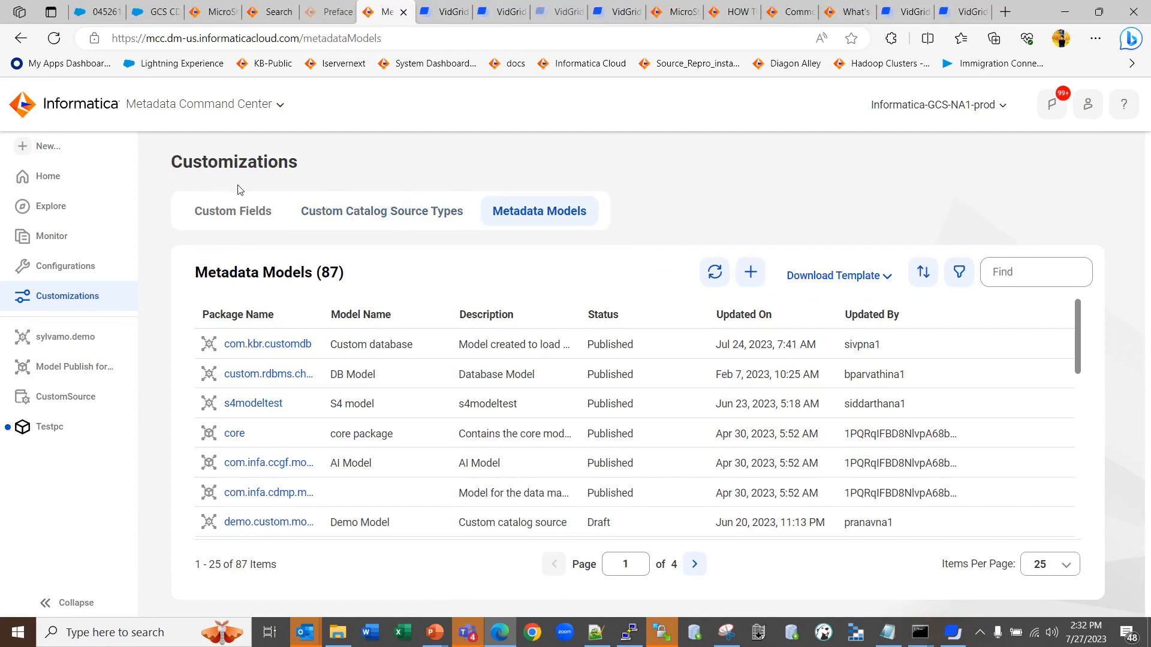
mouse_move(499, 161)
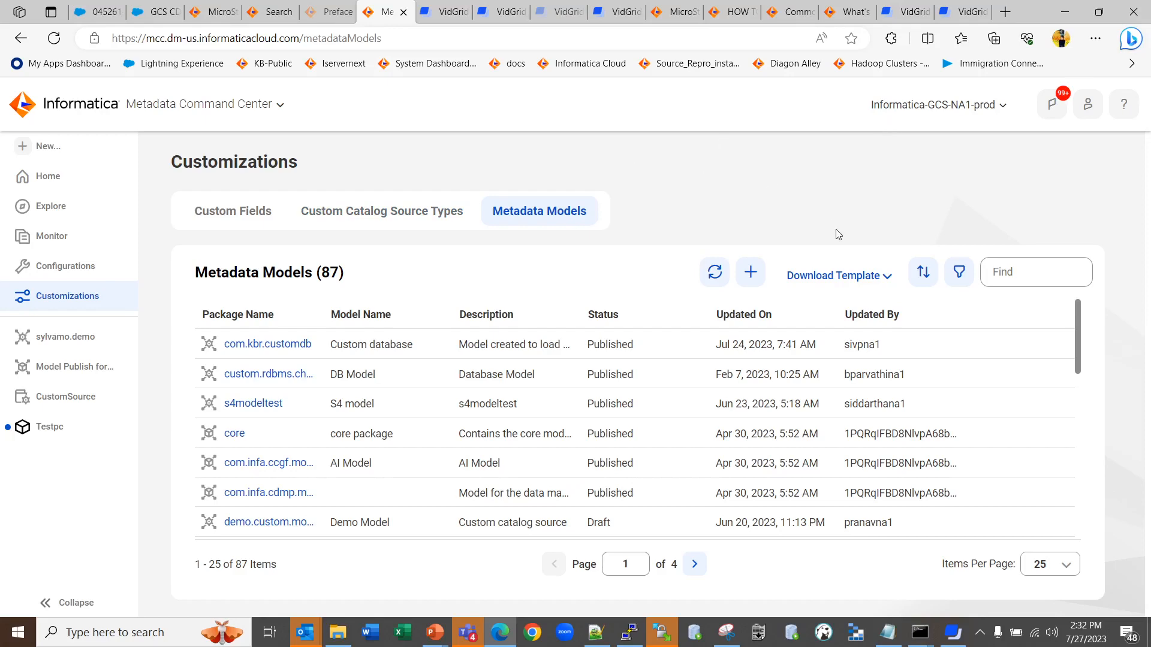
- Download the Database Objects metadata template for package sylvamo.demo, filtering by 'dem'
click(837, 276)
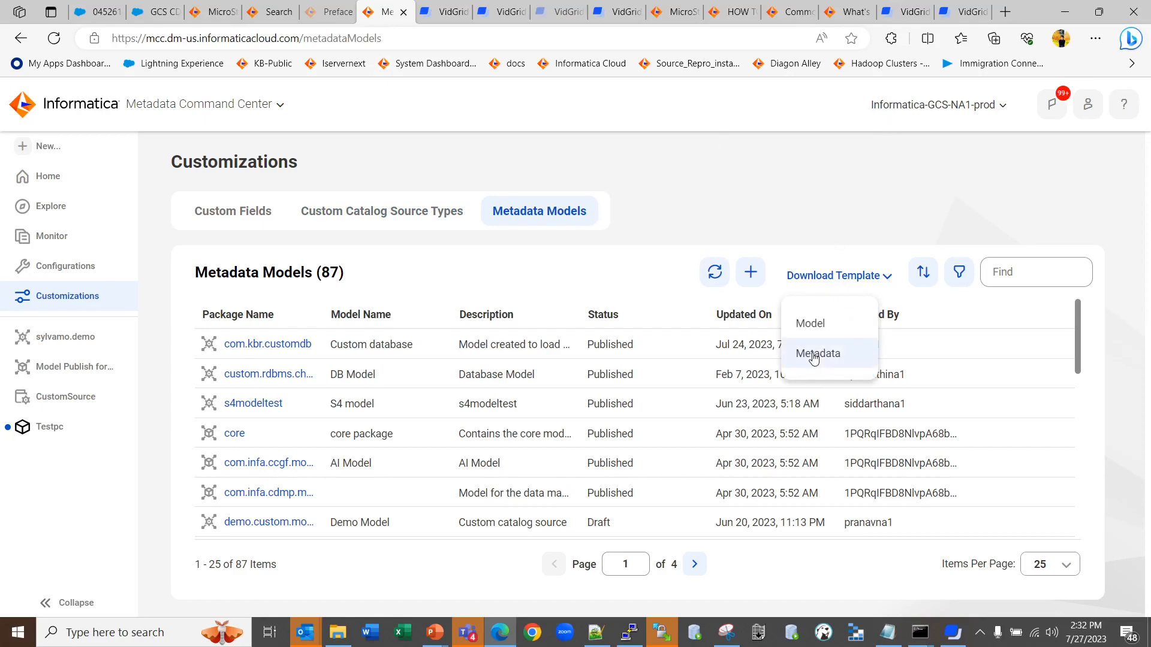
click(816, 352)
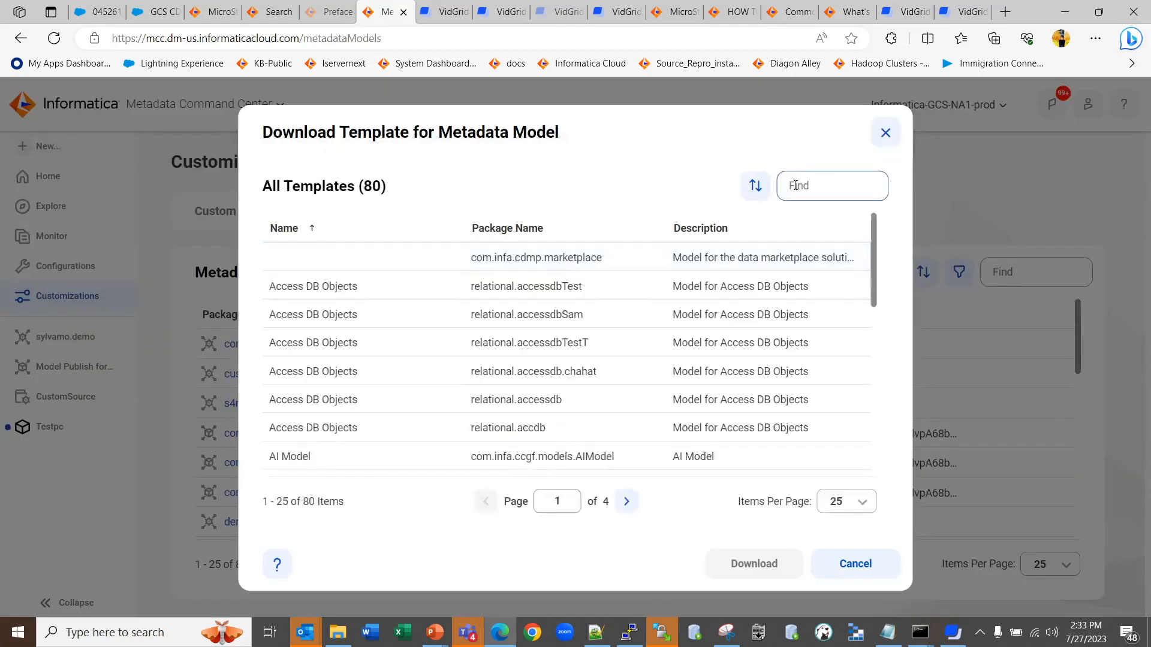
text(demo)
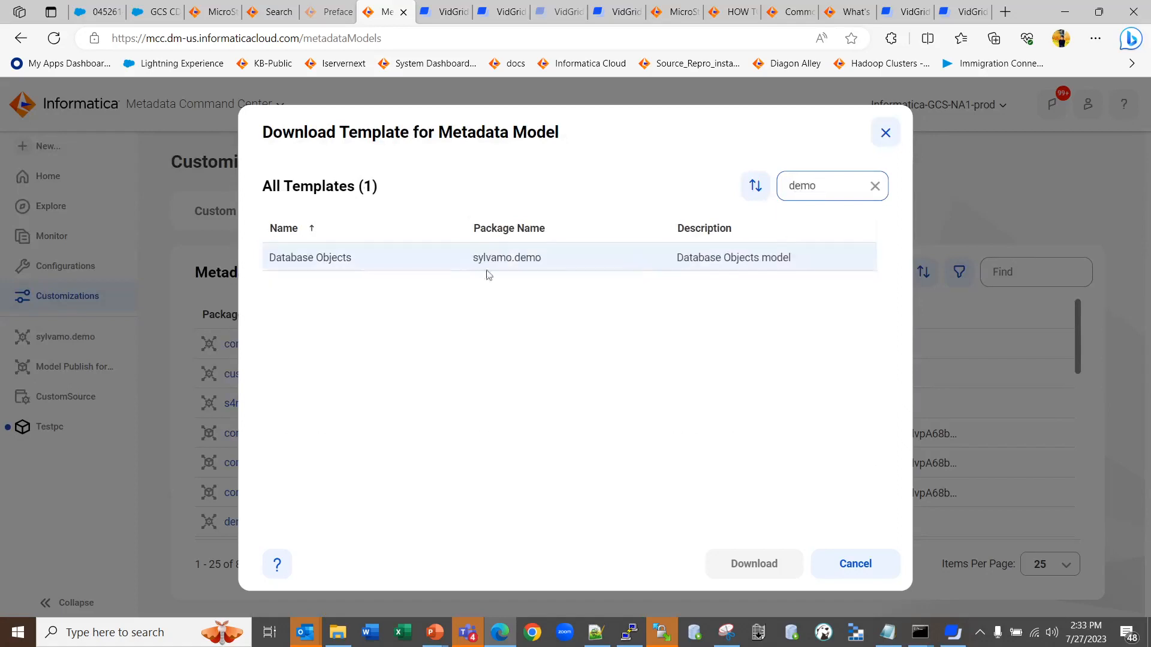
click(309, 258)
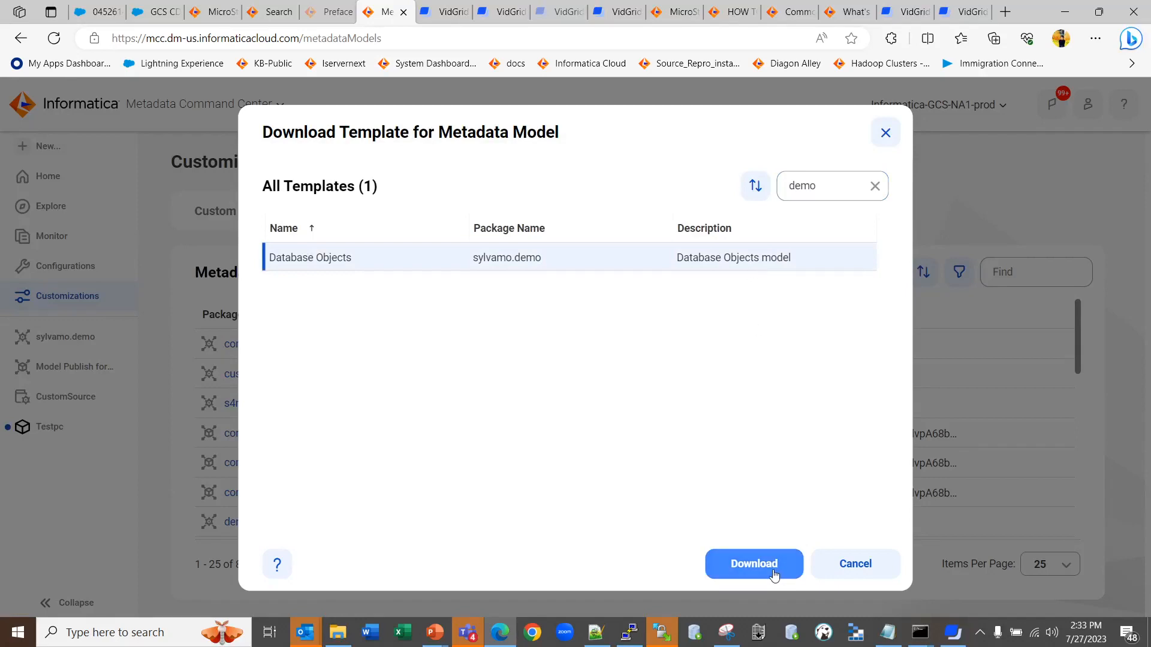
click(753, 564)
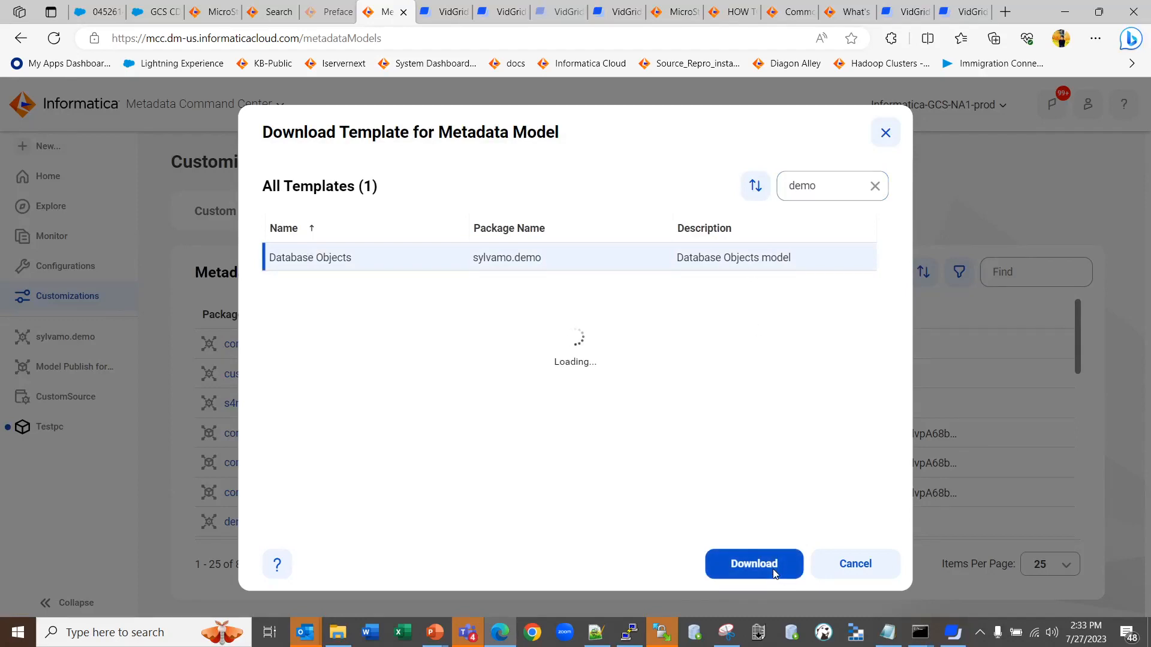
click(753, 563)
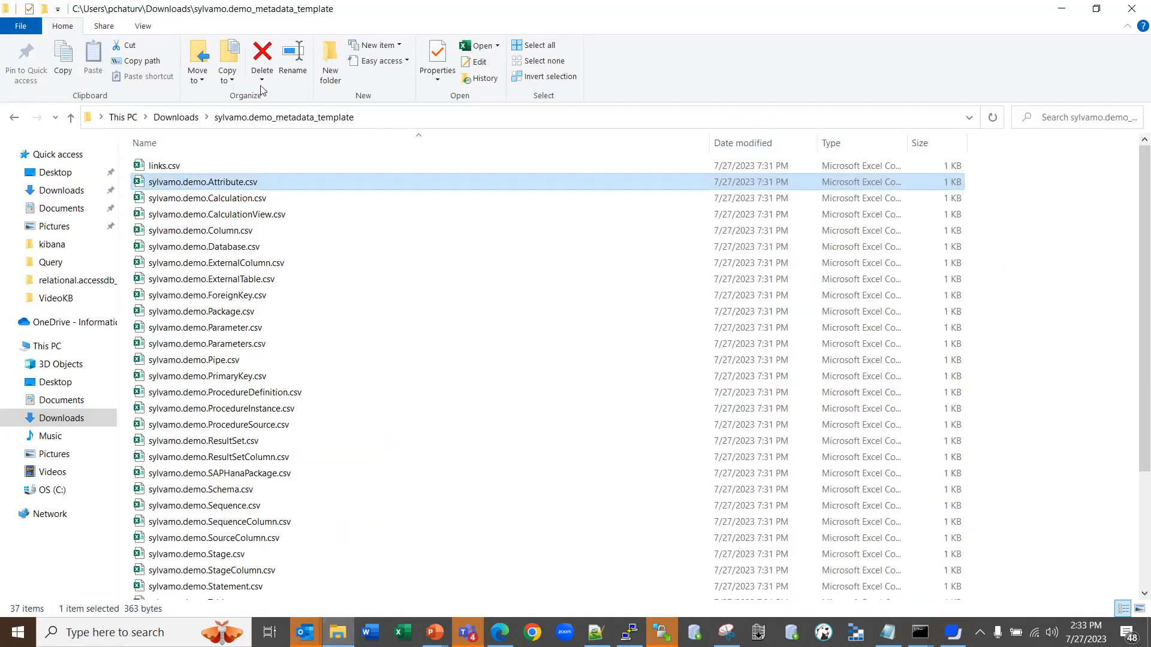
mouse_move(231, 230)
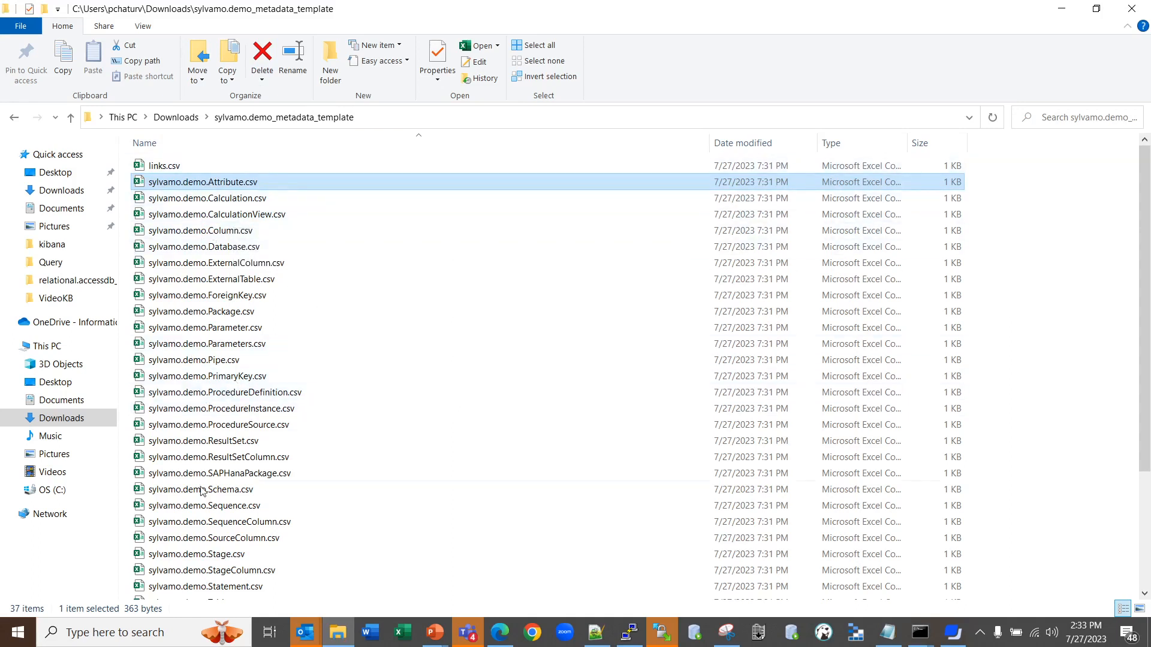
mouse_move(217, 424)
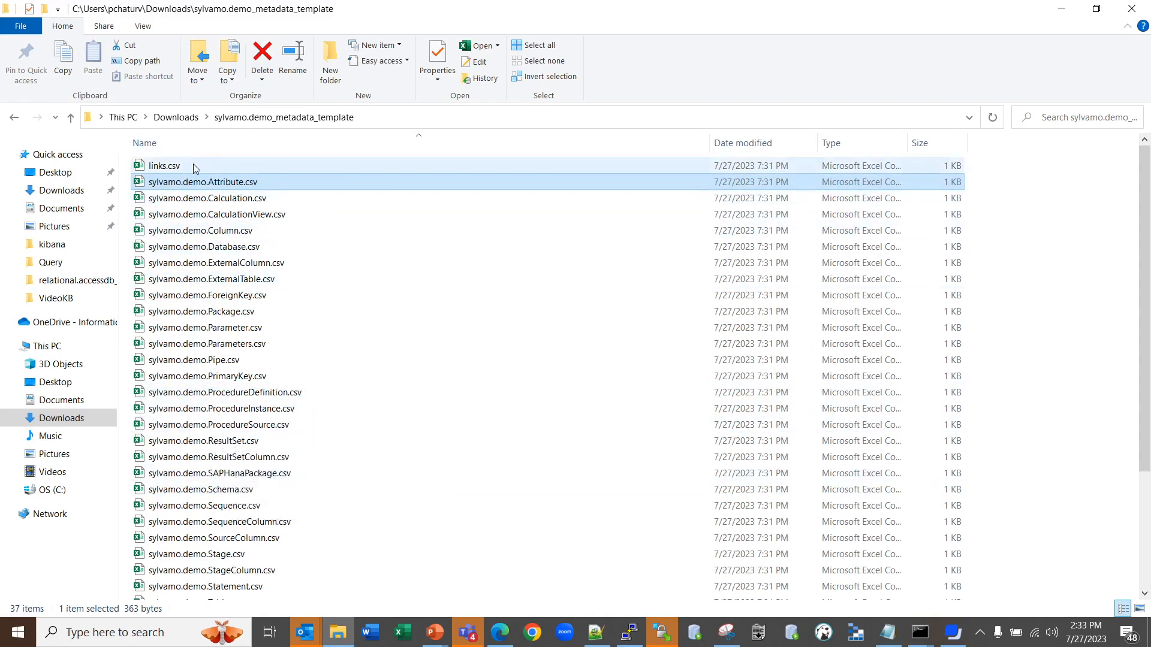
mouse_move(203, 182)
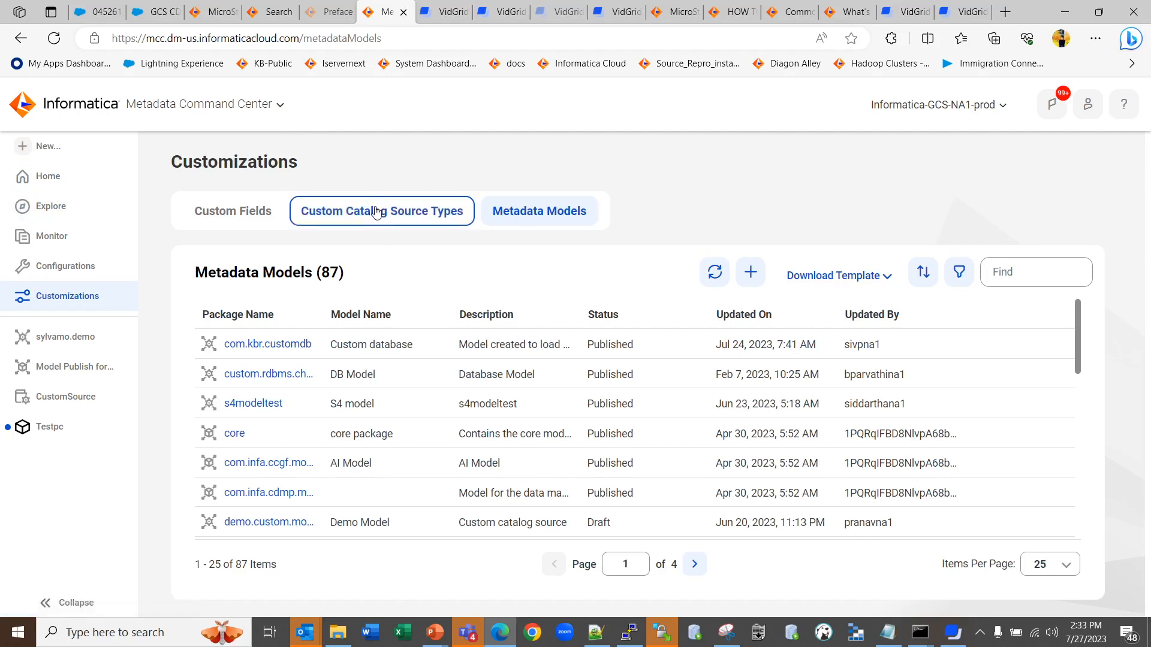
- Create and save a custom catalog source type named testpcsource
click(381, 211)
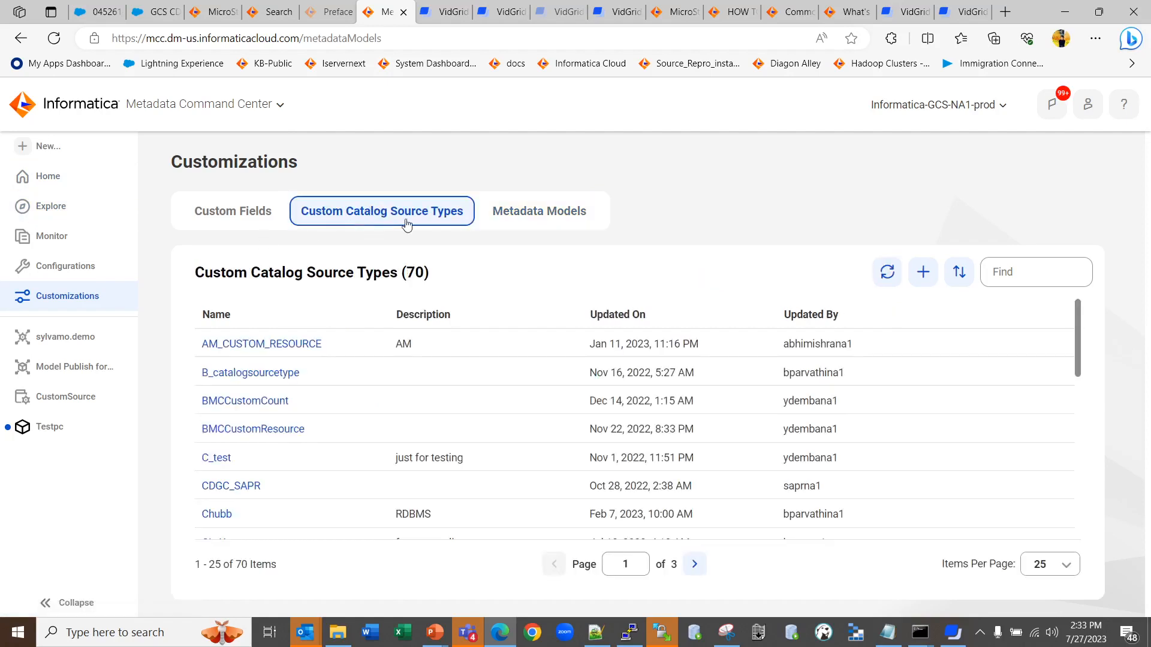
click(923, 272)
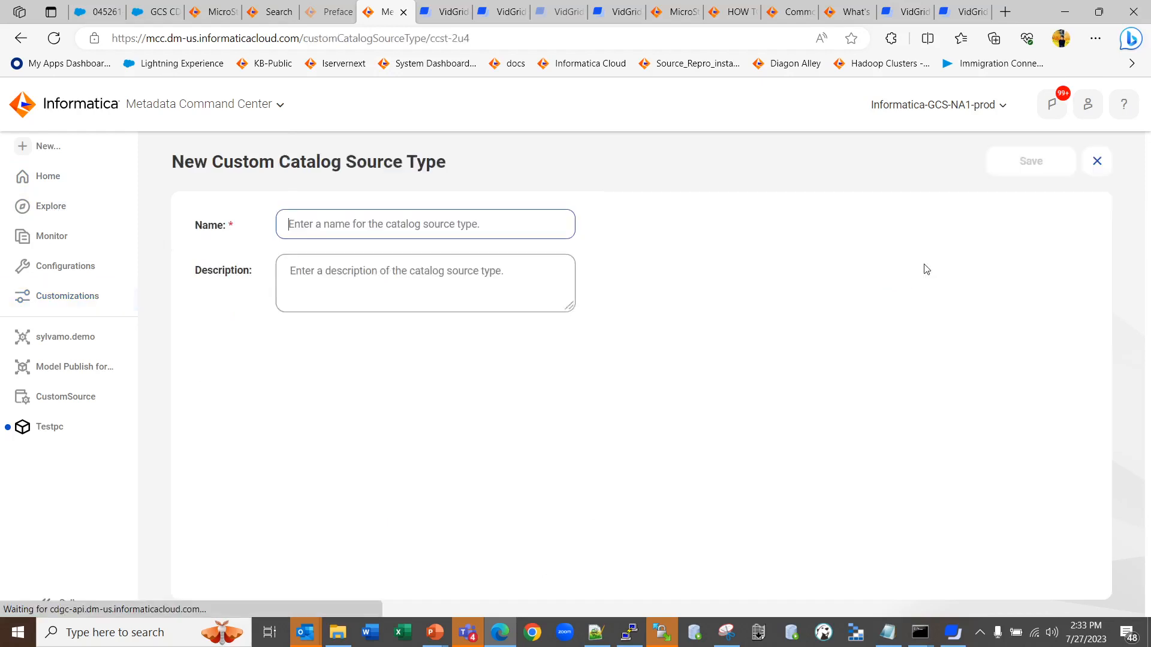
text(testpcsourc)
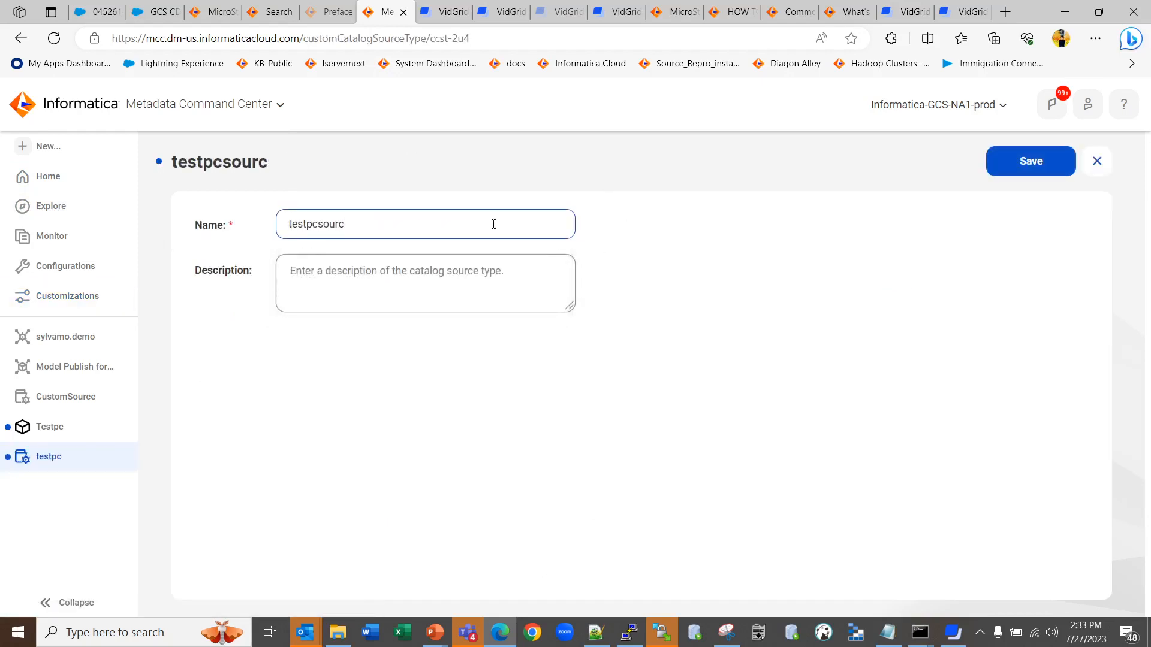
text(e)
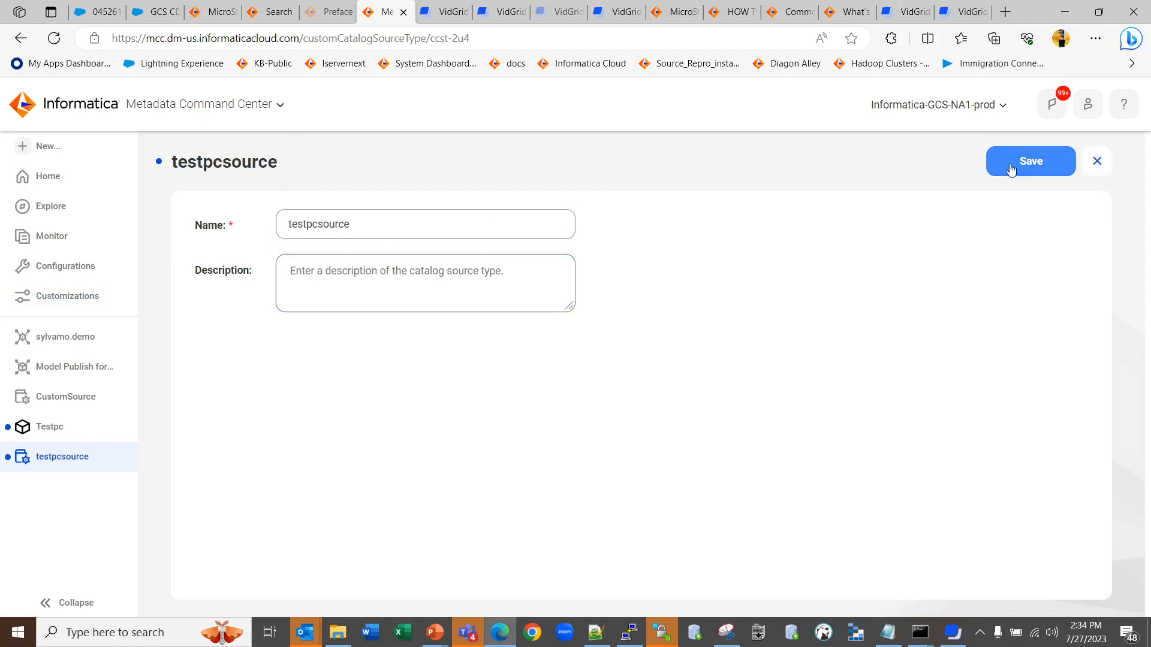
click(1028, 161)
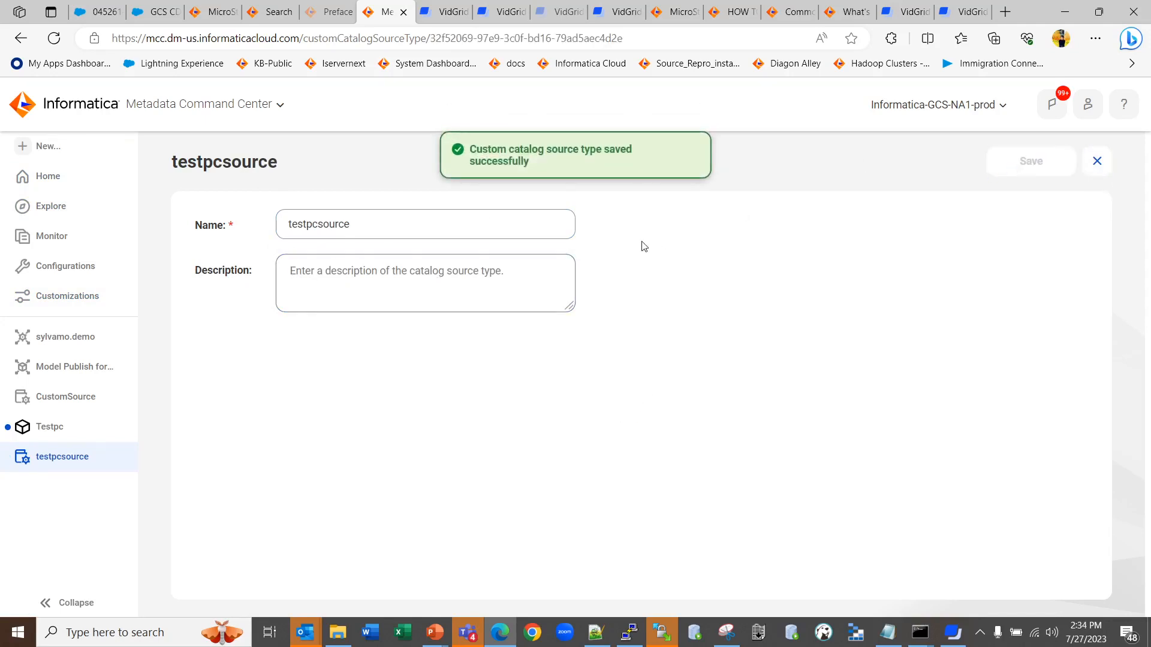
- Create a new catalog source of type testpcsource, searching 'testpc'
click(46, 147)
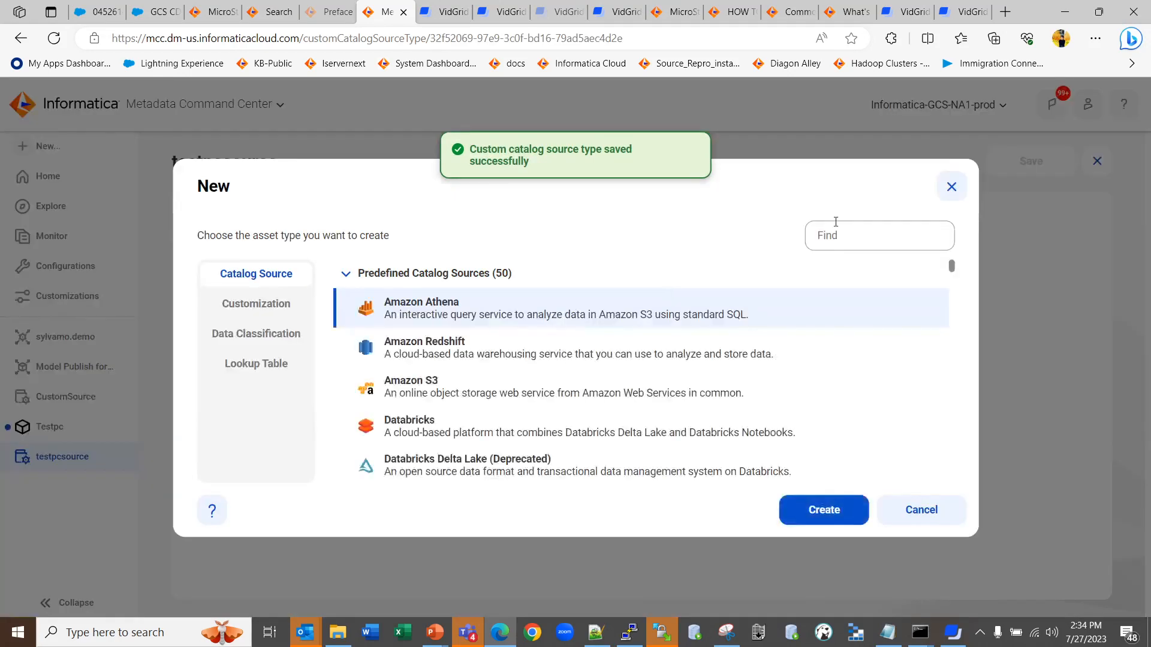
text(tests)
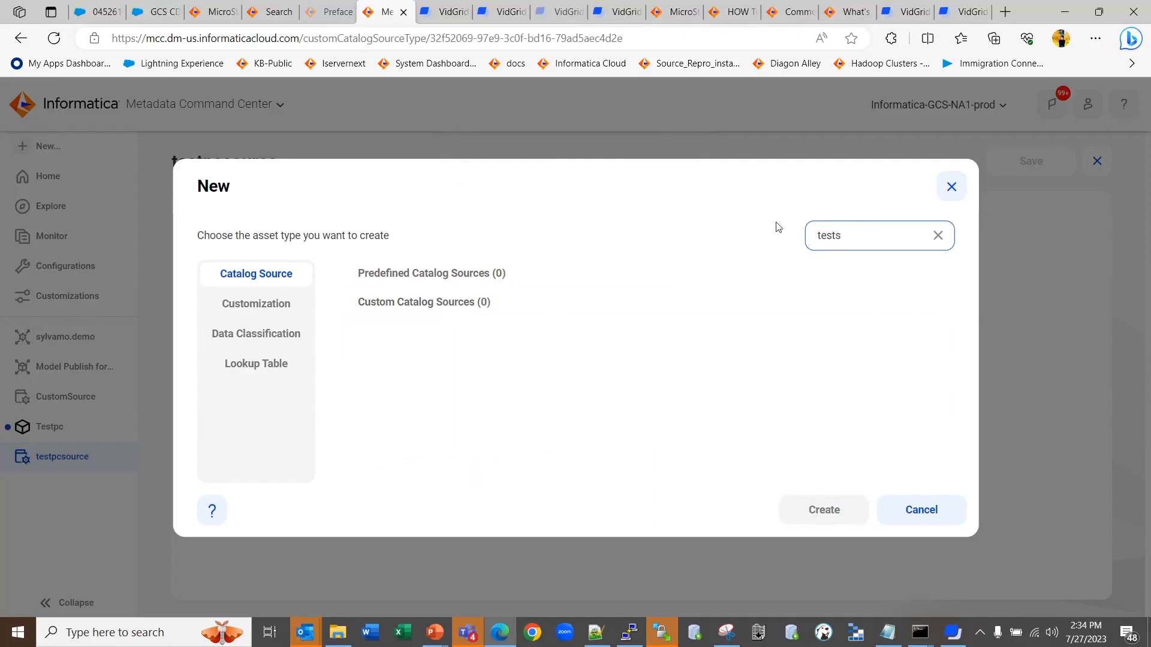
key(Backspace)
text(pc)
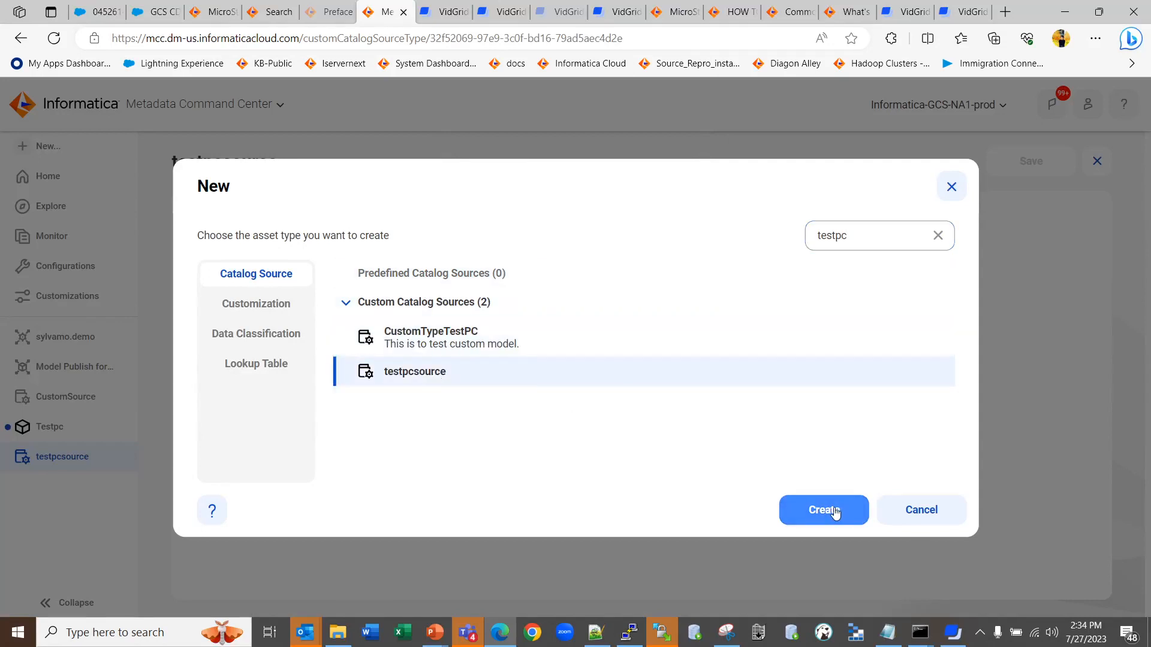
click(823, 511)
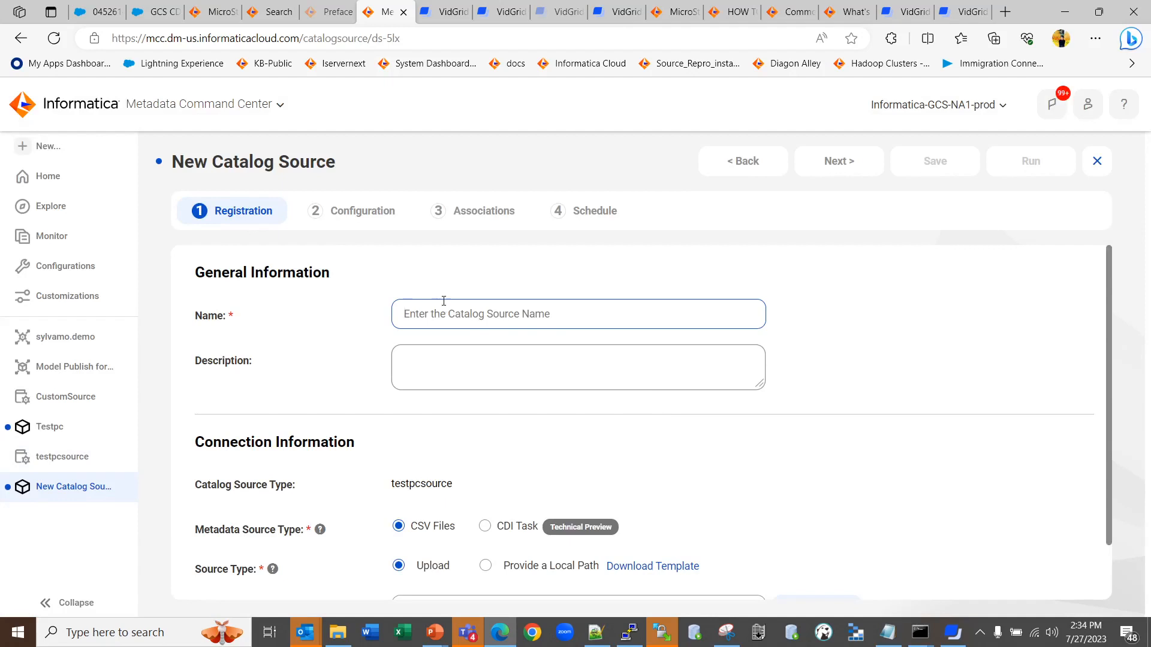
- Name the catalog source testpc with CSV Files upload as the connection method
text(testpc)
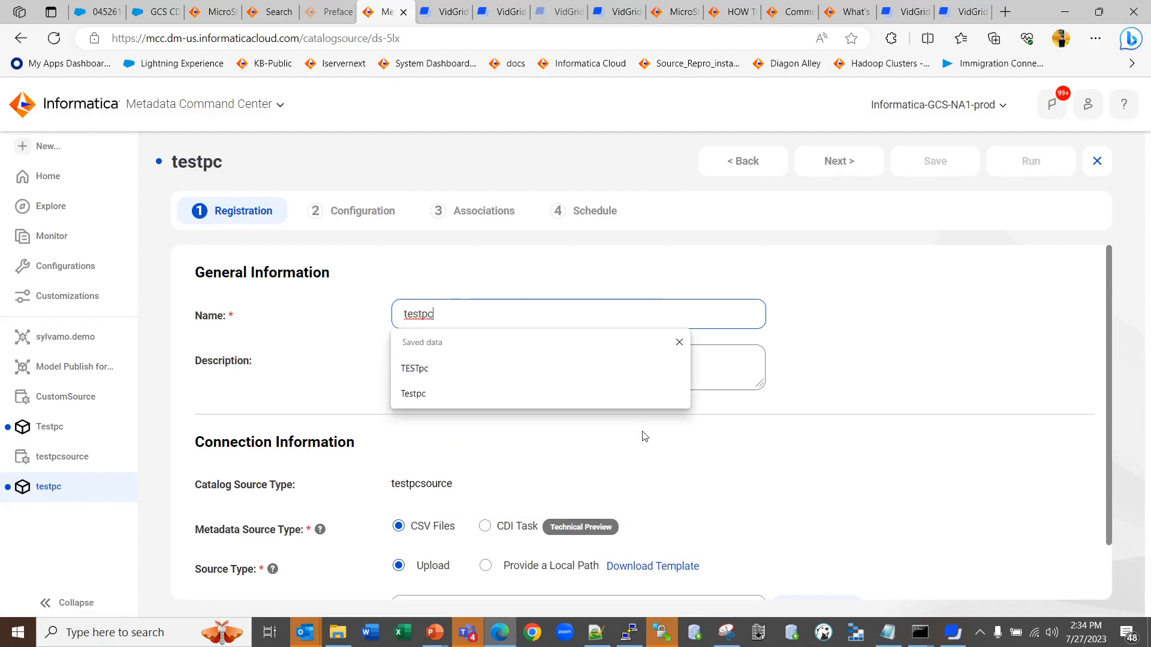
scroll(down, 3)
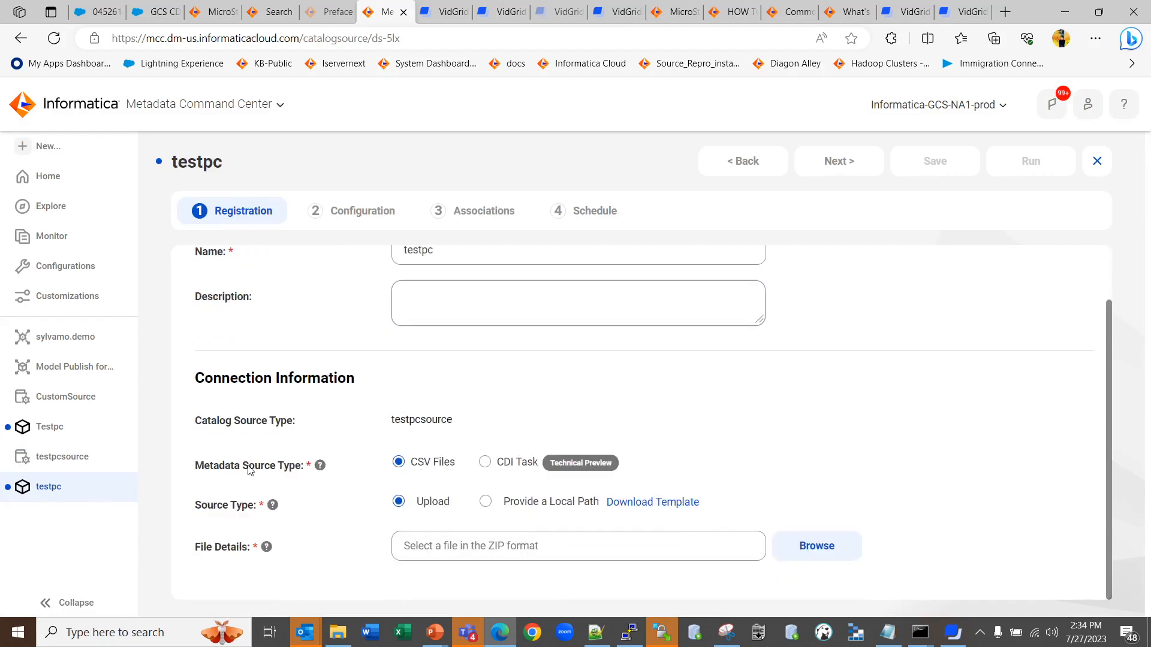
mouse_move(443, 479)
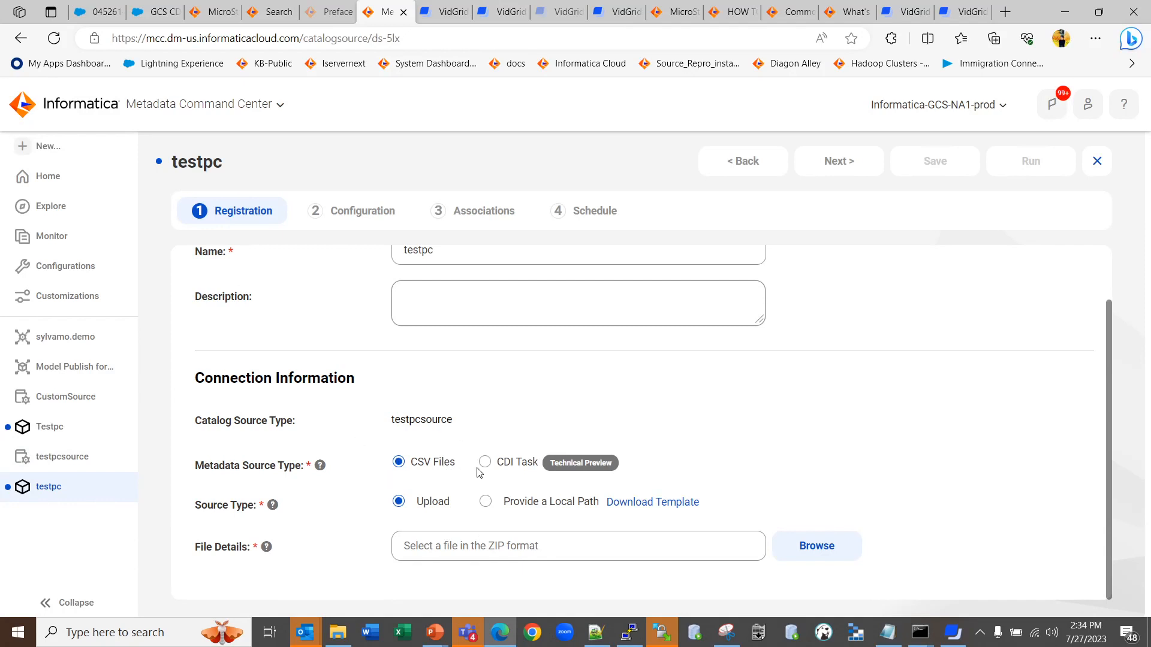
mouse_move(227, 519)
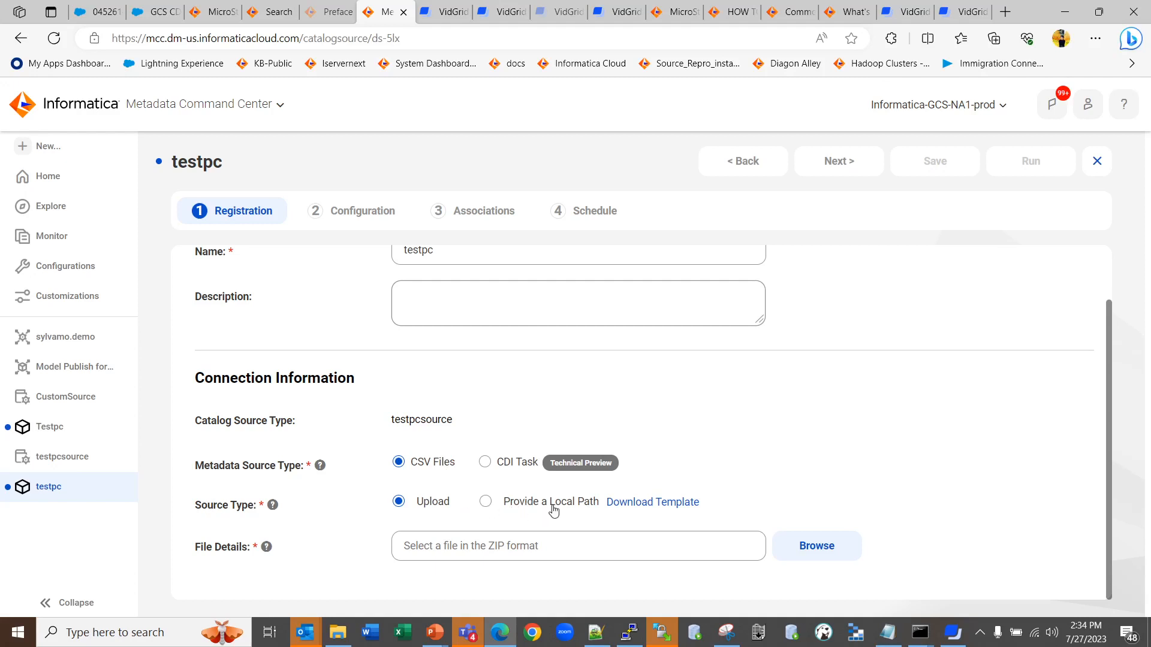
mouse_move(643, 510)
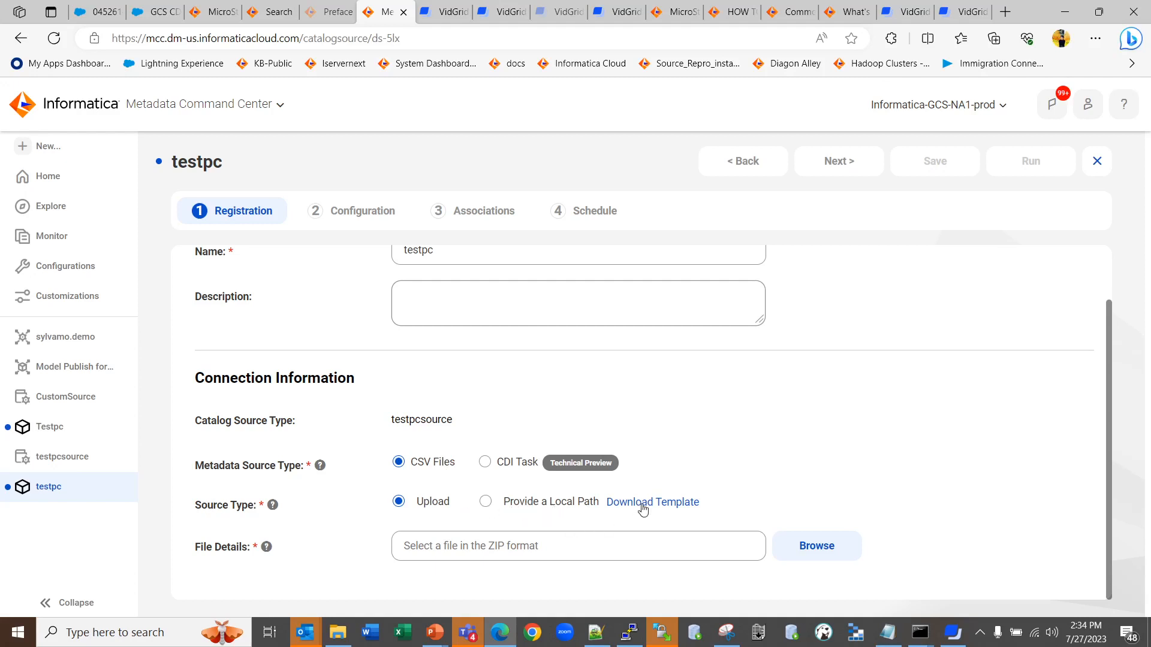
- Upload sylvamo.demo_metadata_template.zip from Downloads and proceed to the Configuration step
click(816, 546)
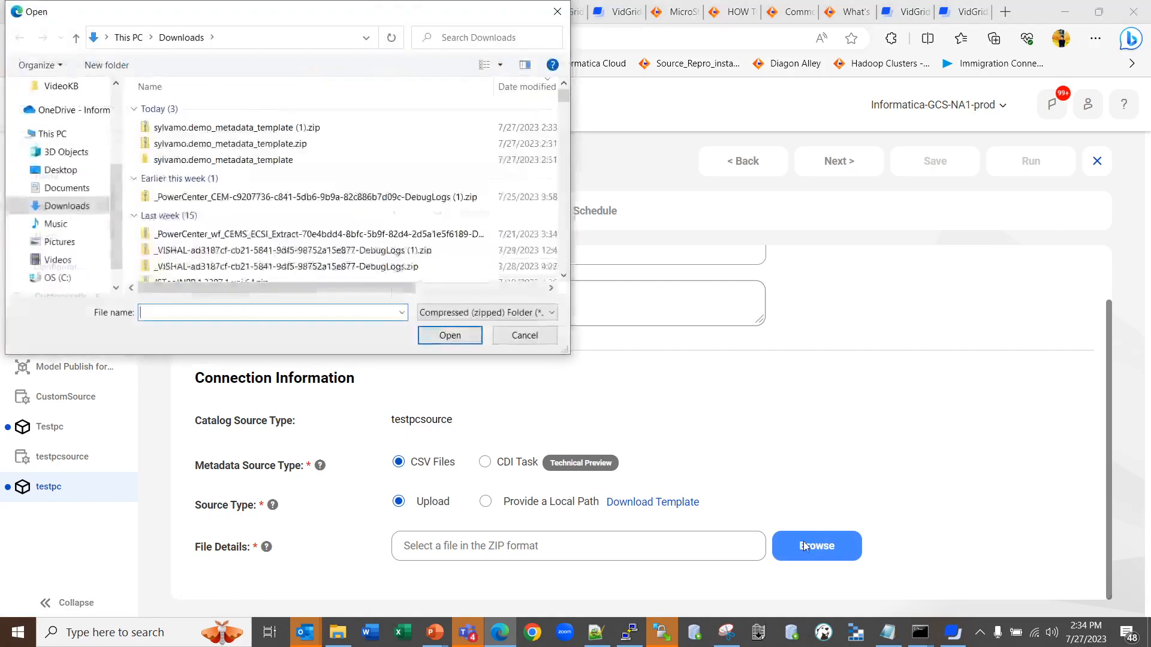
click(229, 142)
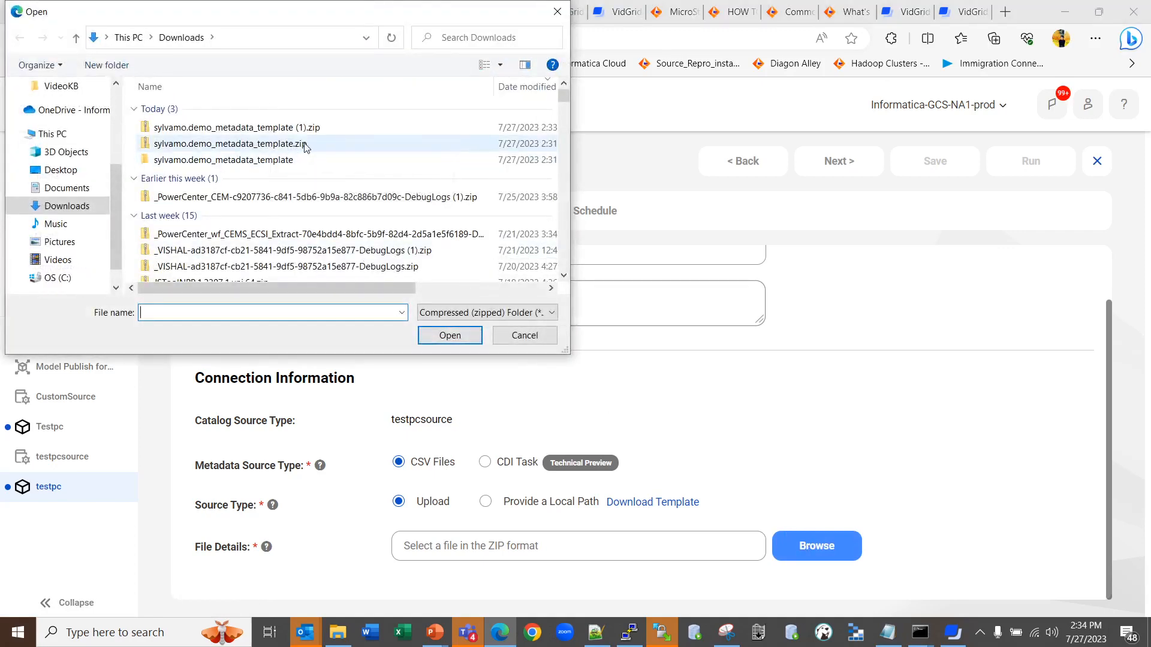
click(450, 335)
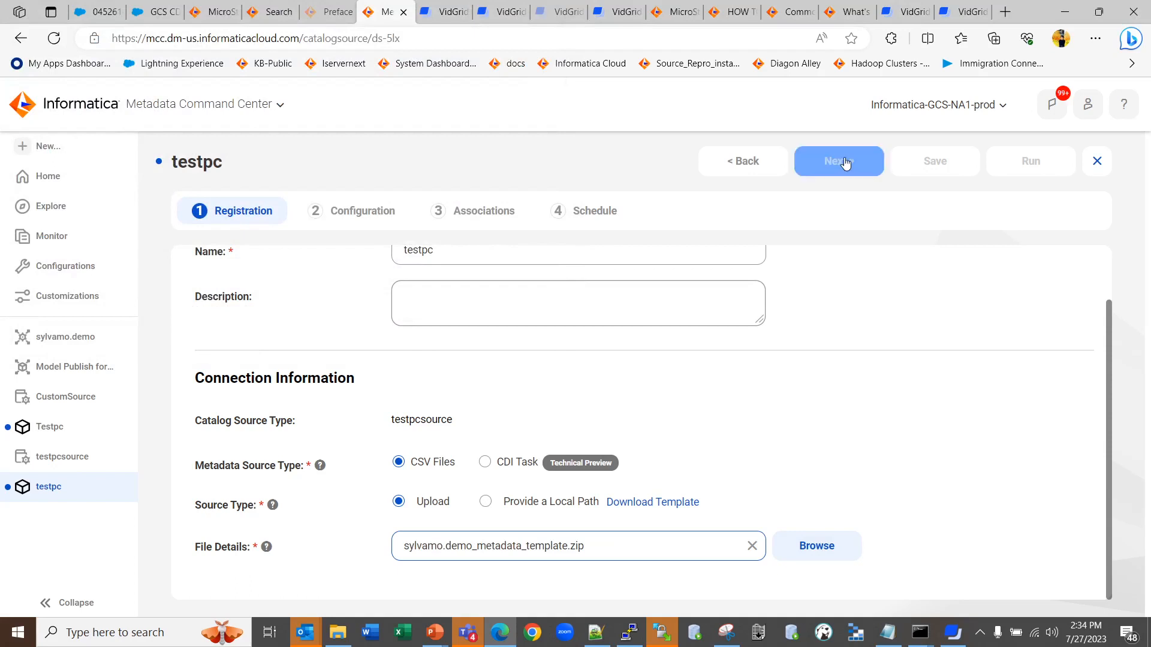
click(839, 161)
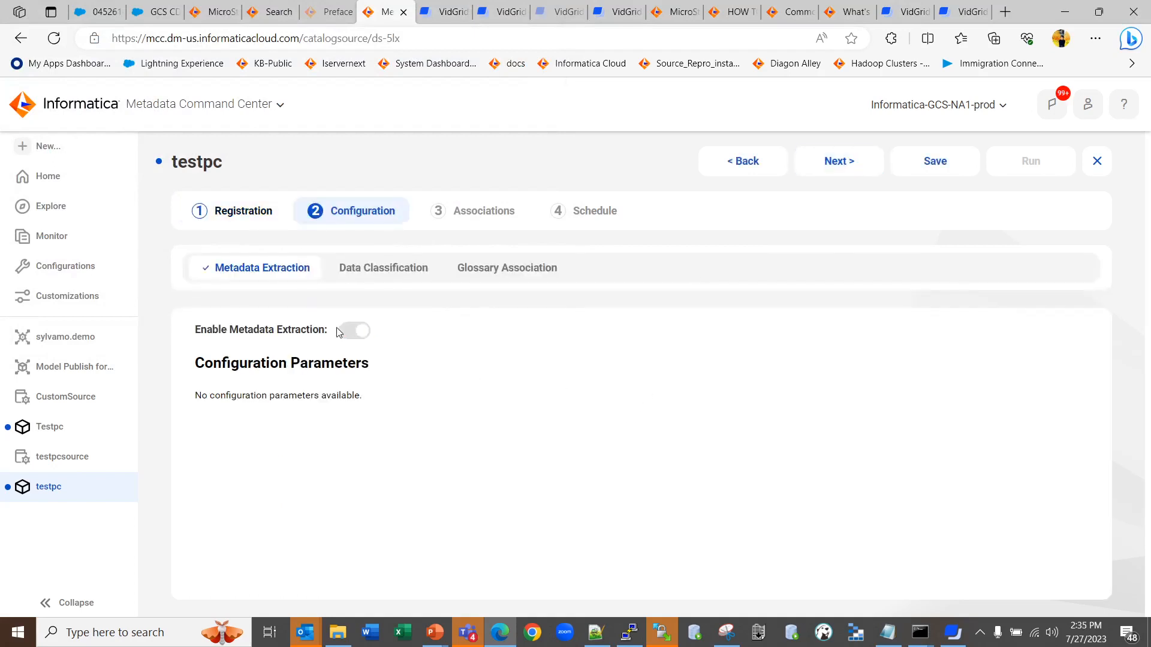
mouse_move(330, 432)
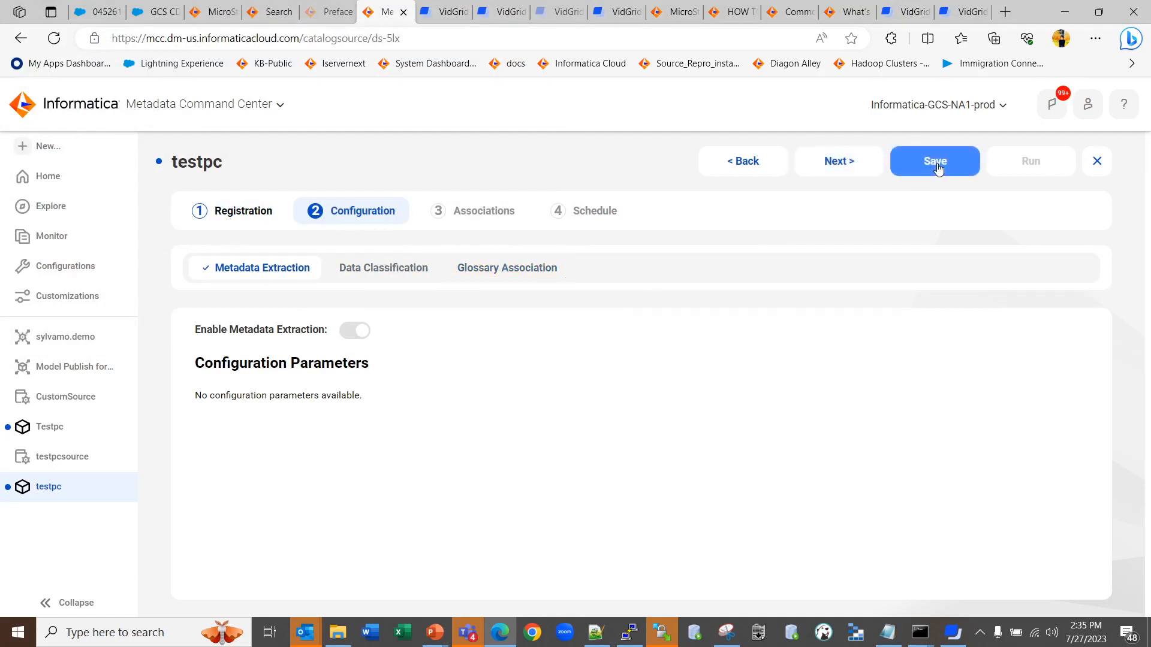
- Save the testpc catalog source so it becomes ready to run
click(934, 160)
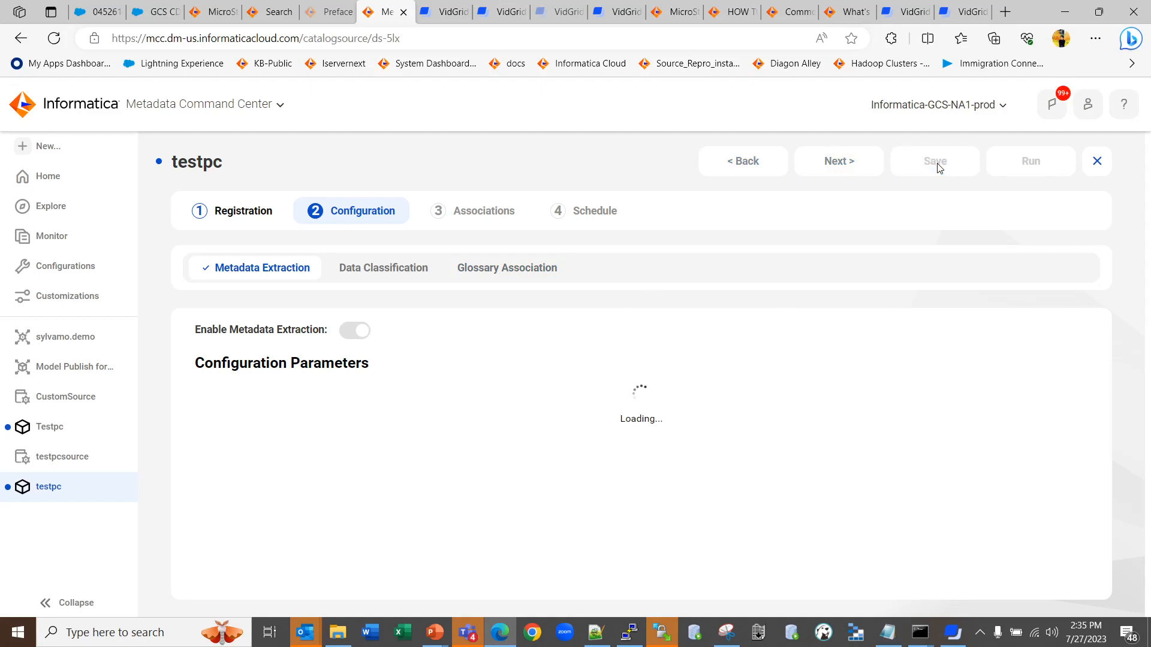
mouse_move(743, 257)
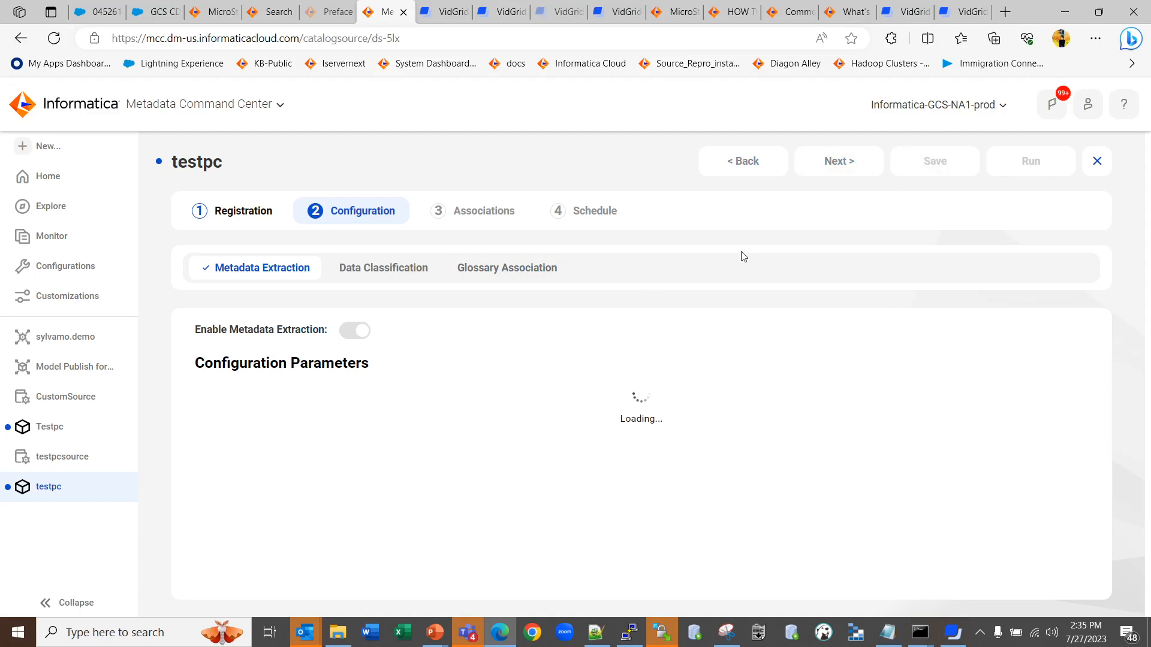
click(934, 161)
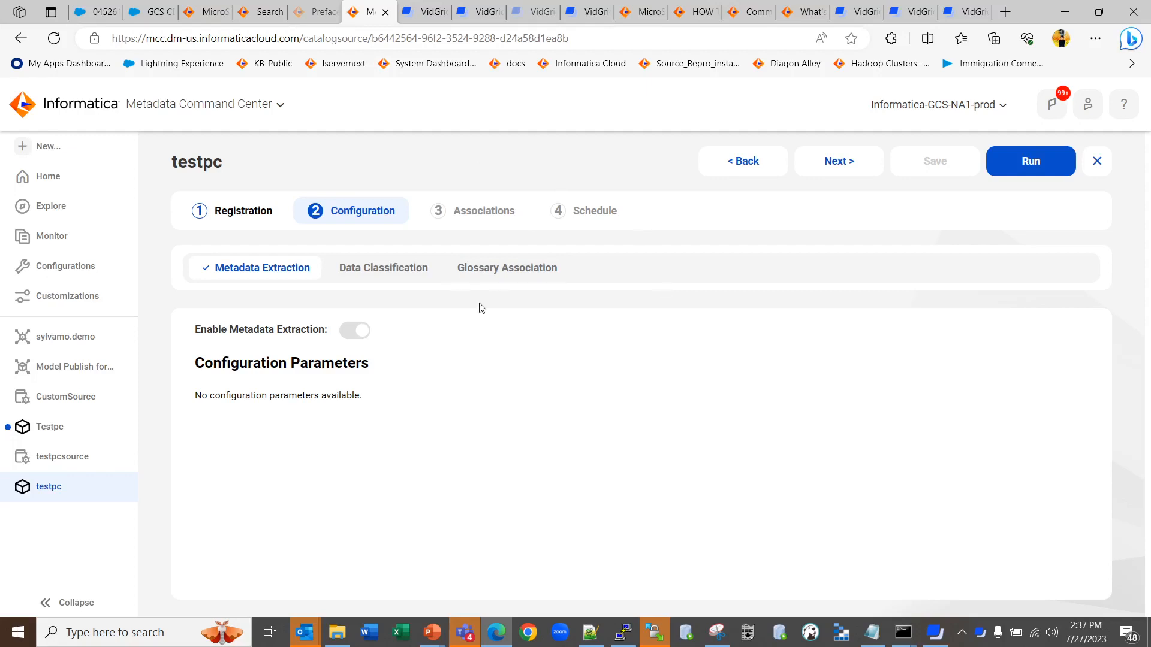
mouse_move(468, 494)
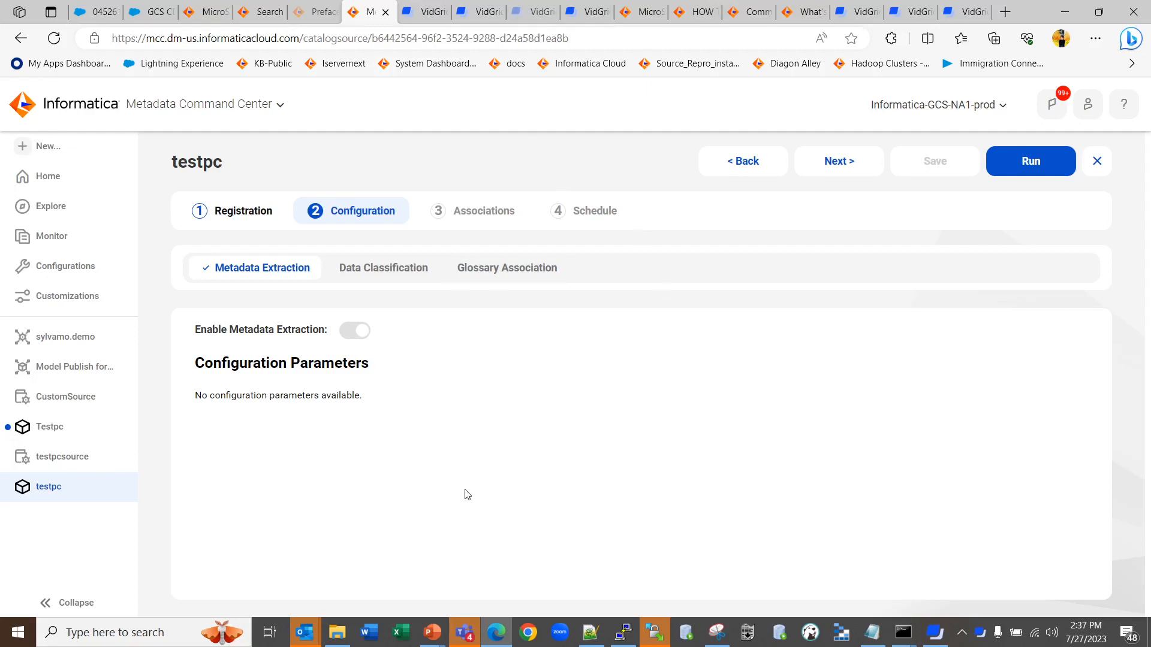